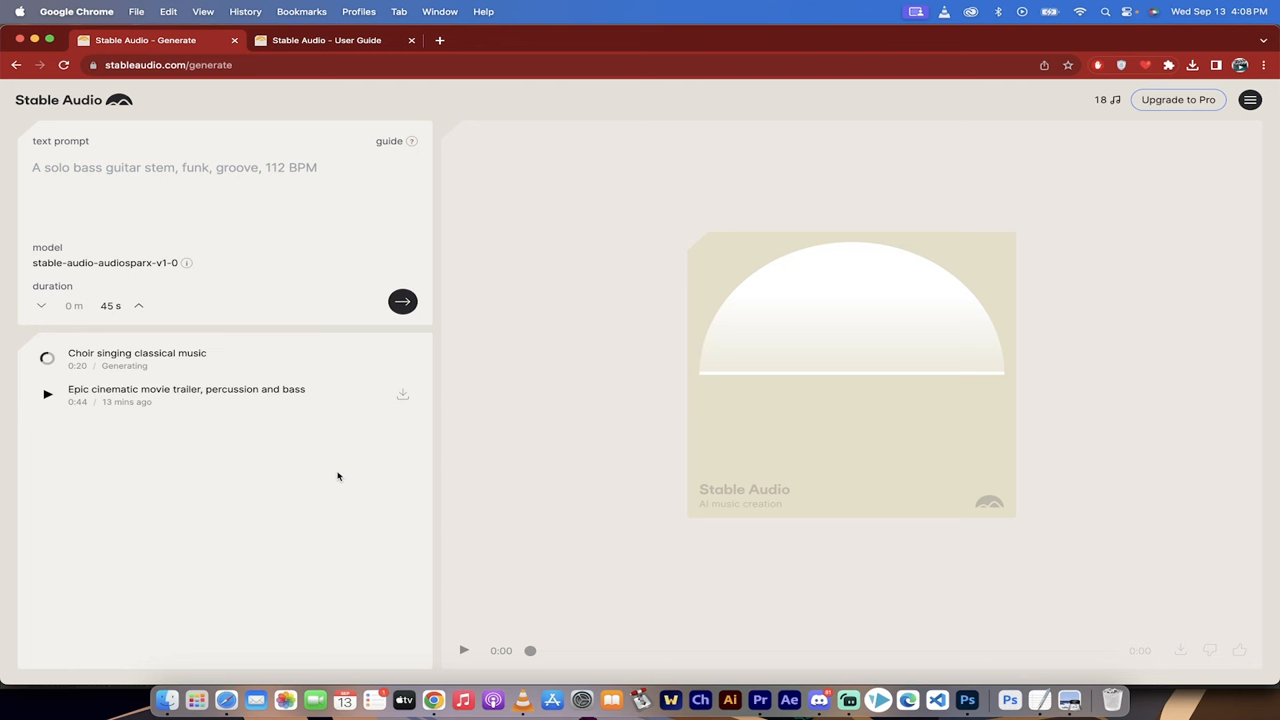
mouse_move(260, 252)
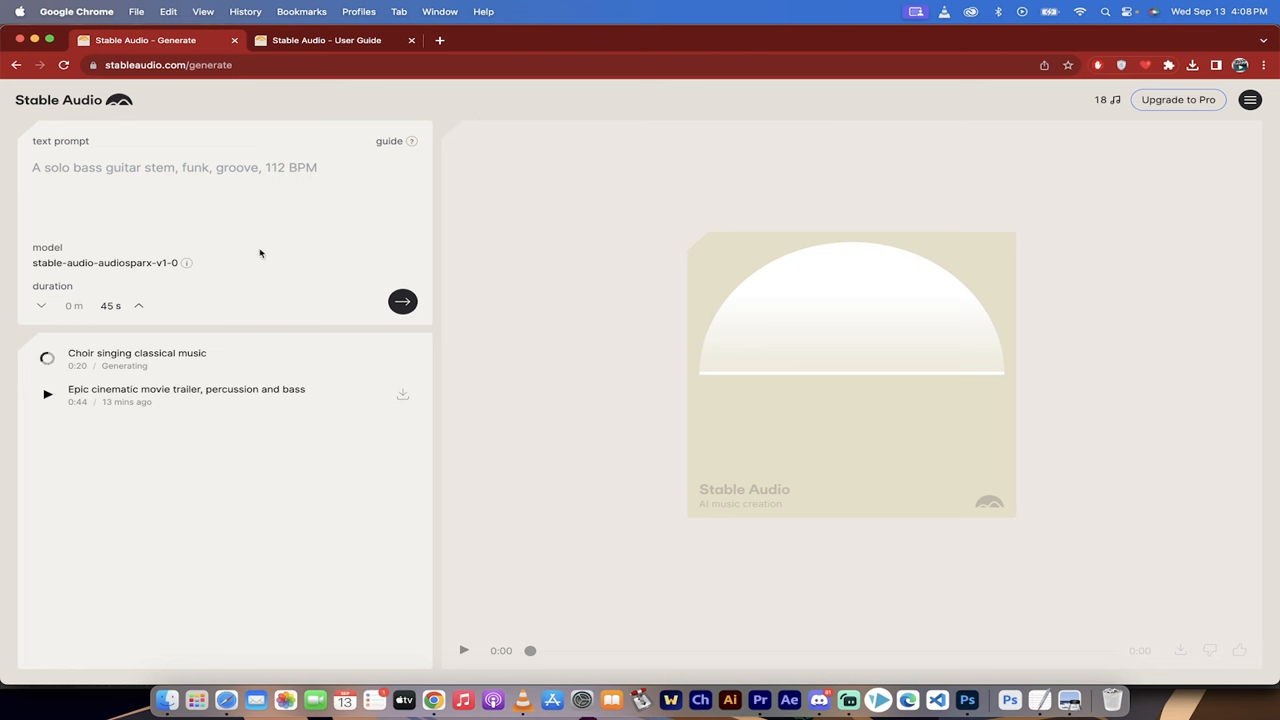
mouse_move(220, 152)
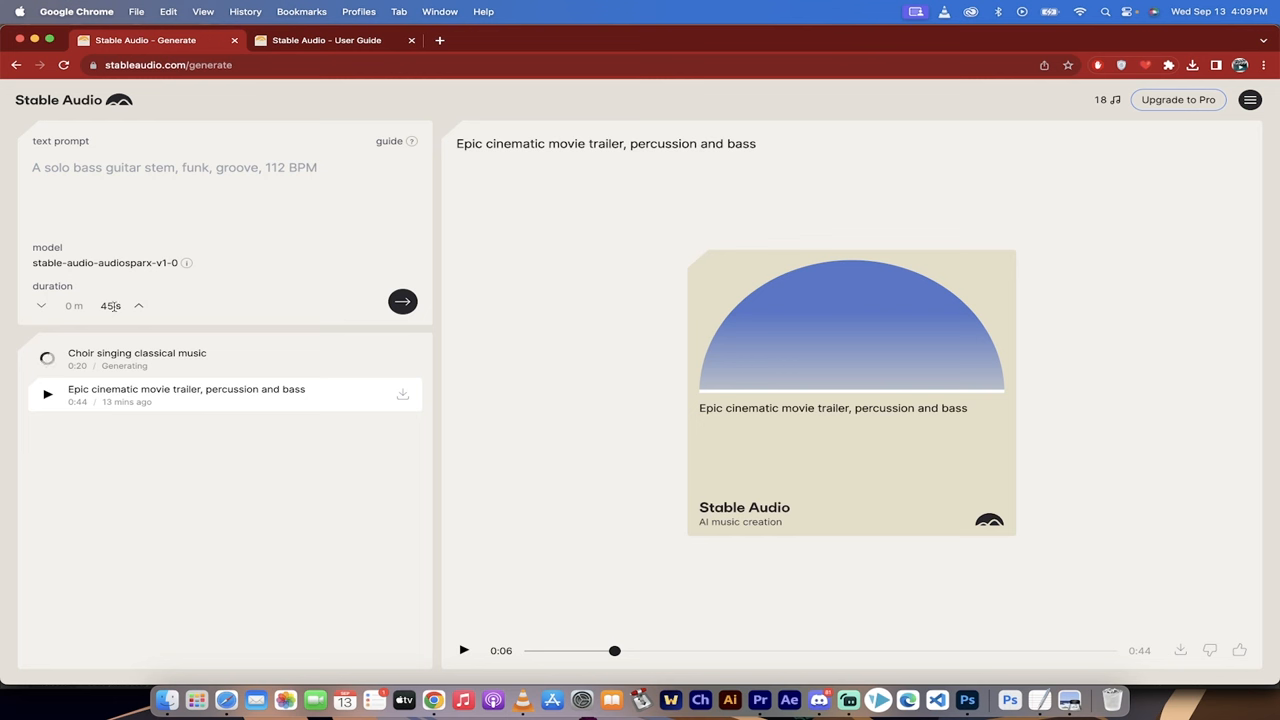
Reduce the next generation's duration to 5 seconds and start a new prompt.
left_click(40, 304)
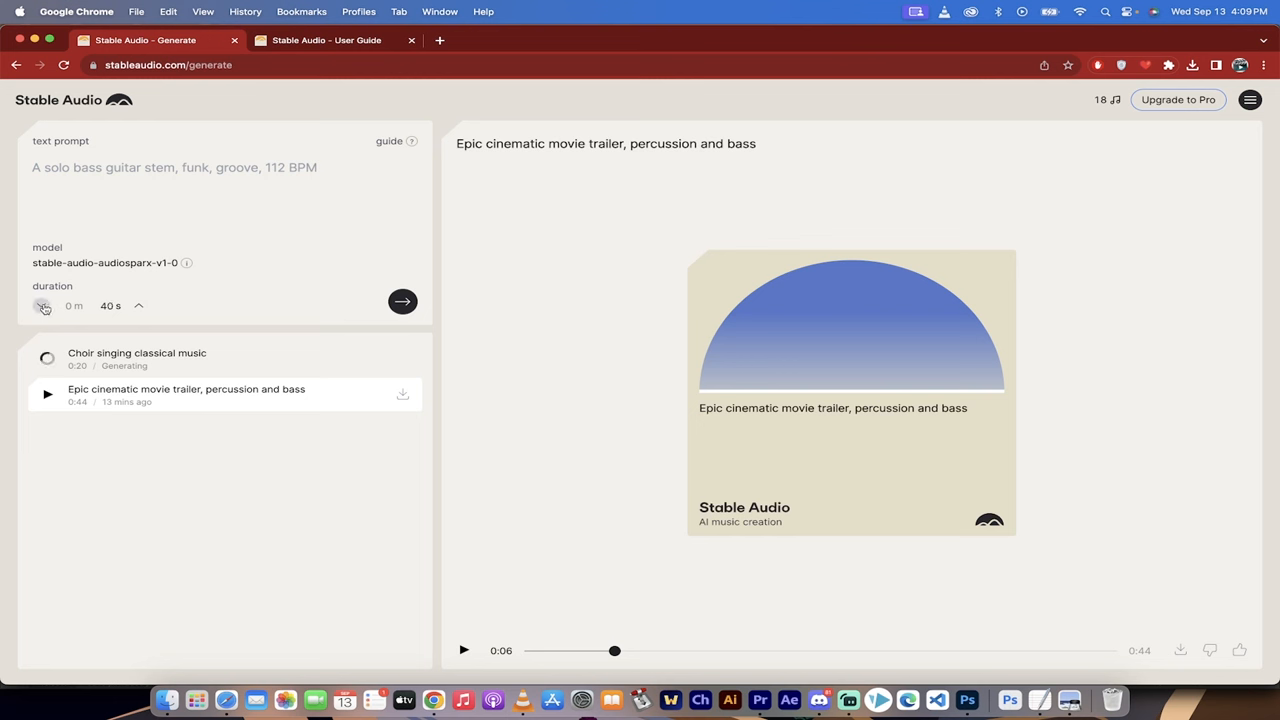
left_click(42, 304)
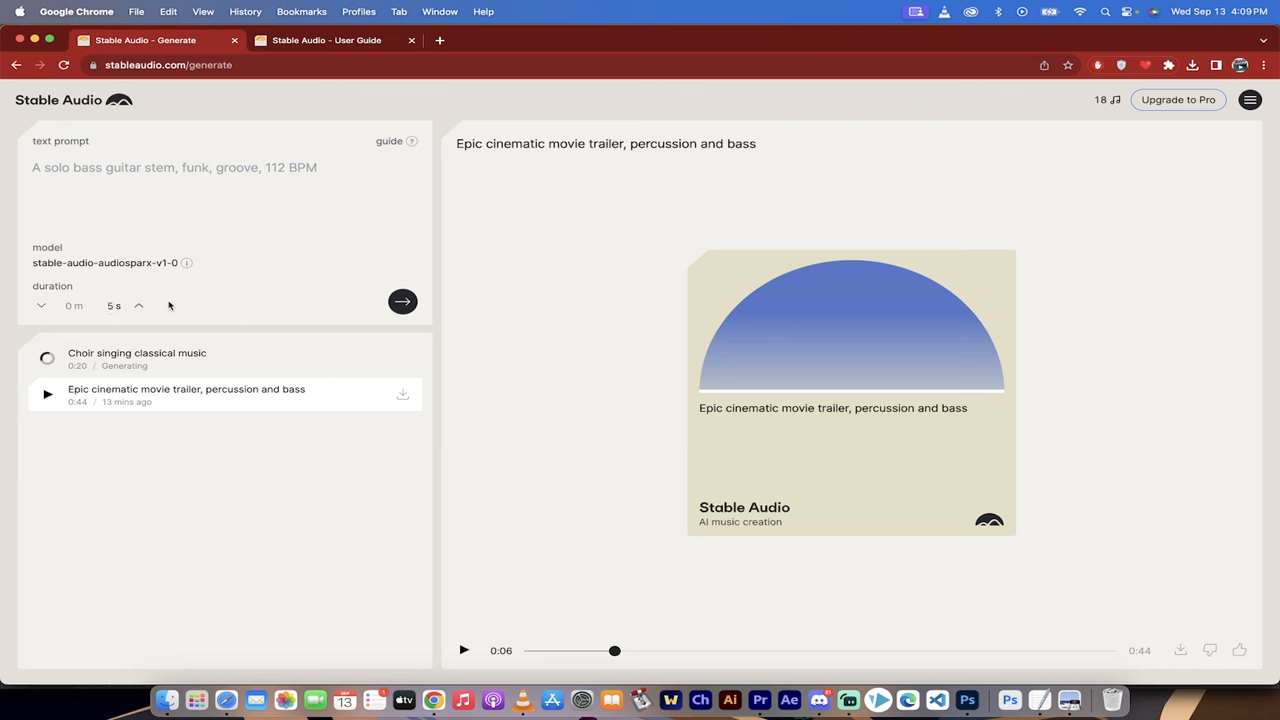
mouse_move(120, 206)
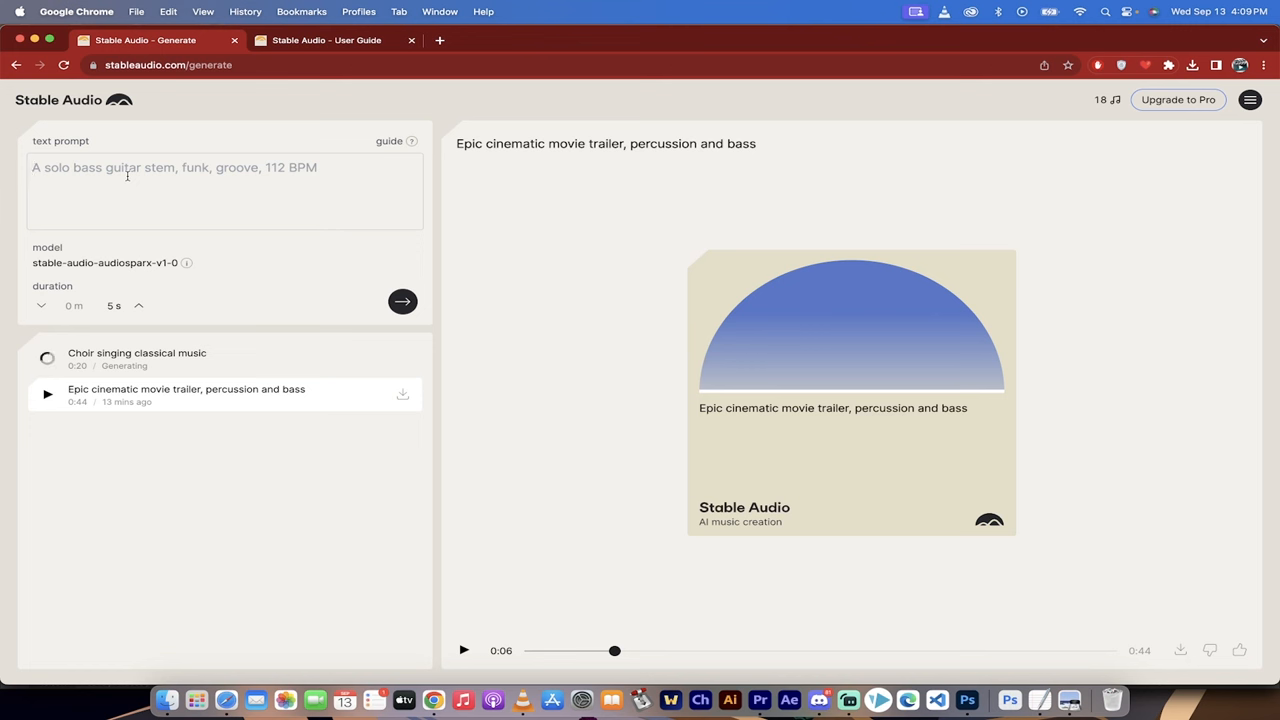
type("guiat")
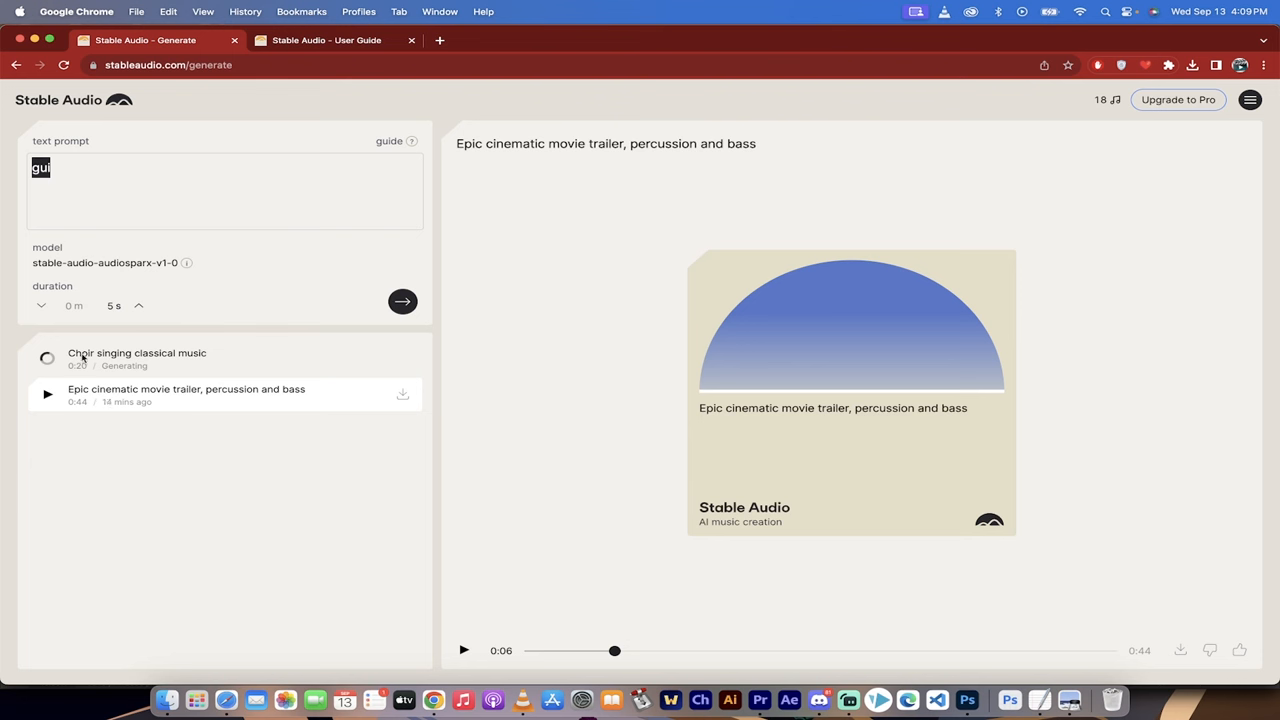
mouse_move(96, 360)
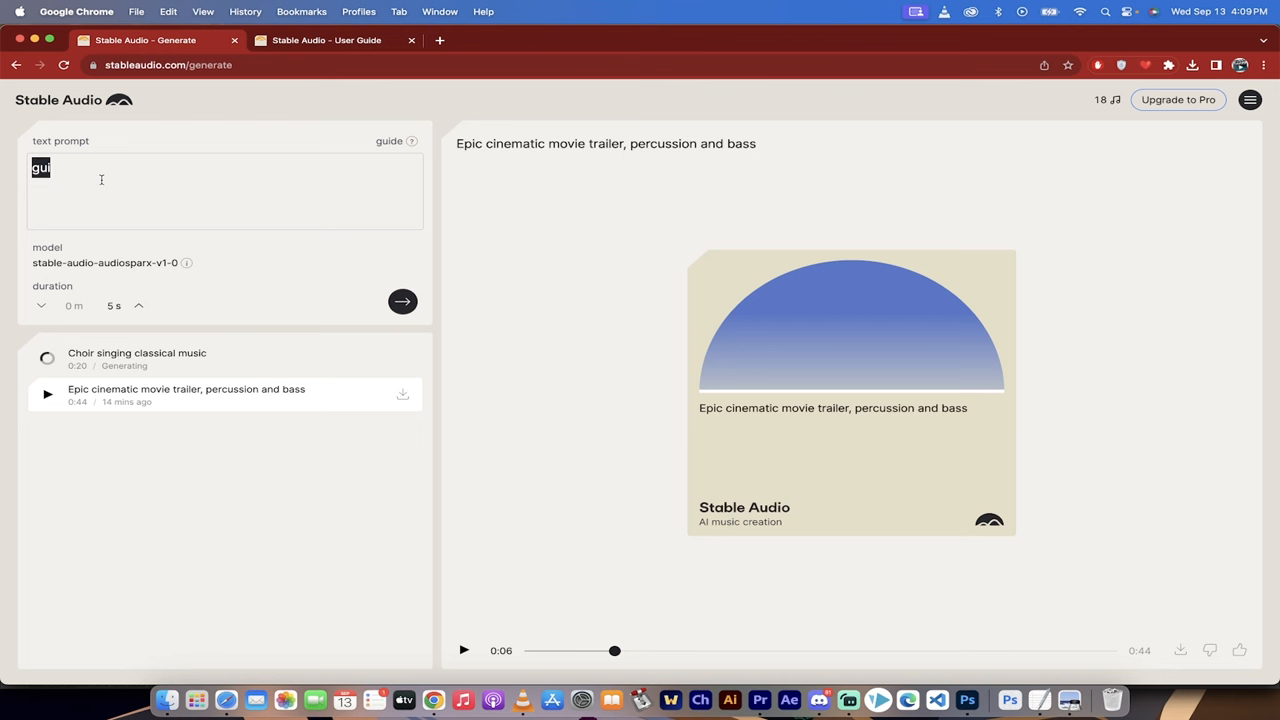
Enter the prompt '120 bpm, chillhop, slow lo-fi, percussion and bass, clarinet'.
type("120")
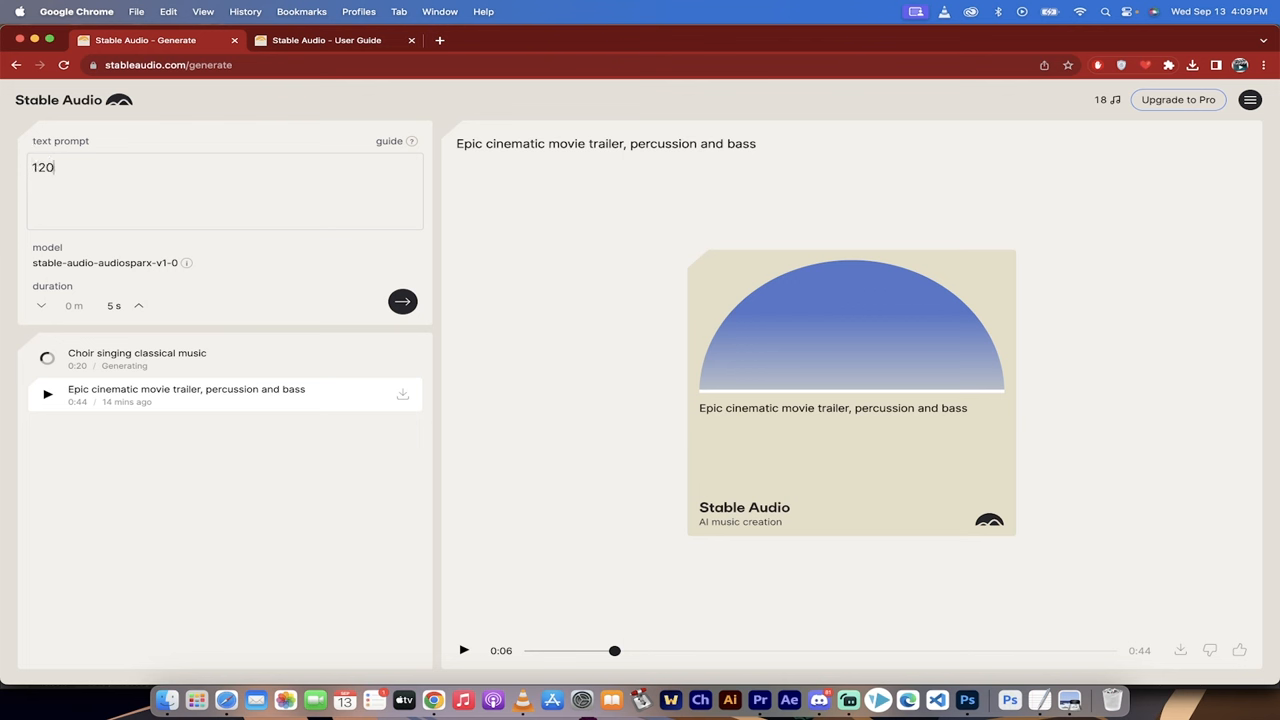
type("bpm, chillhop, slow")
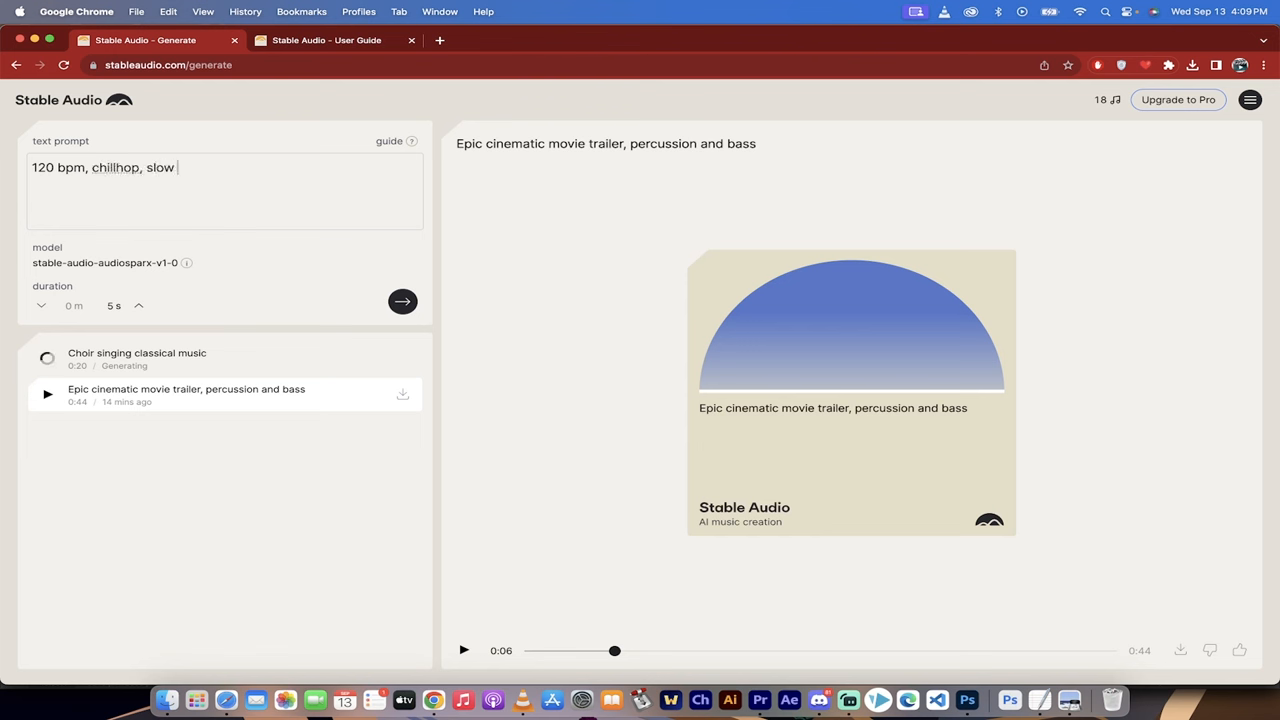
type("lo-")
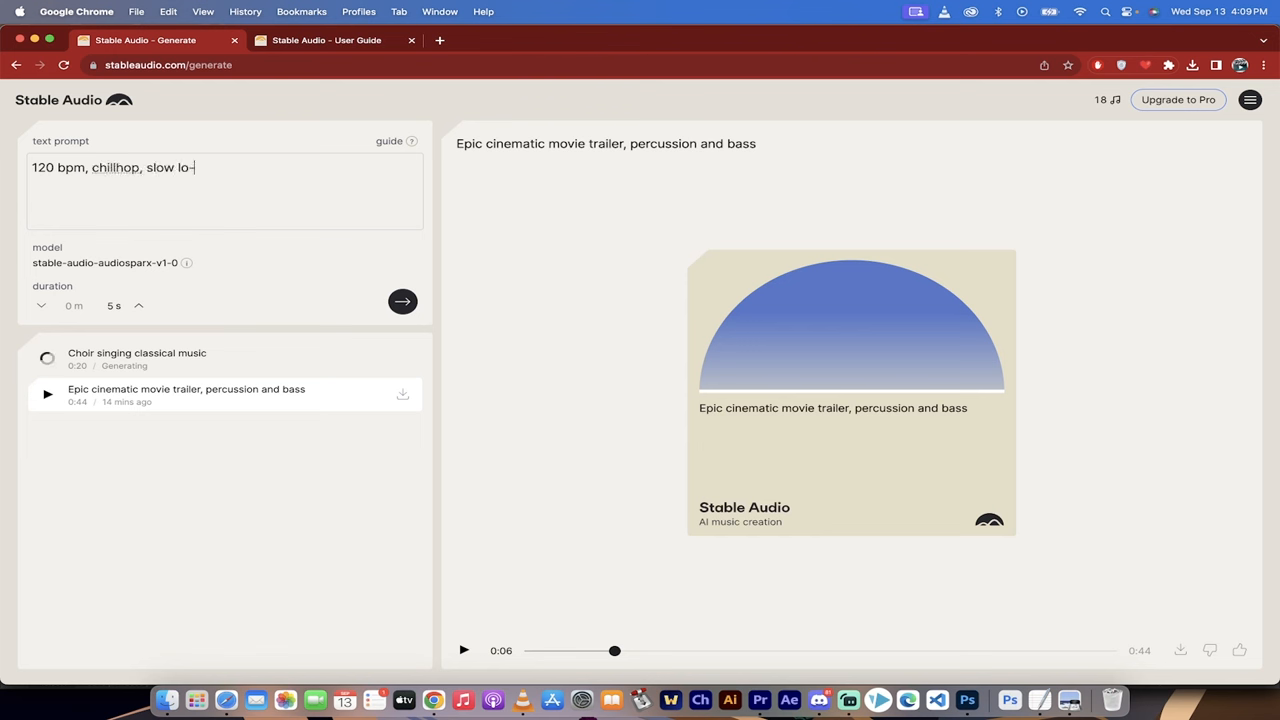
type("fi")
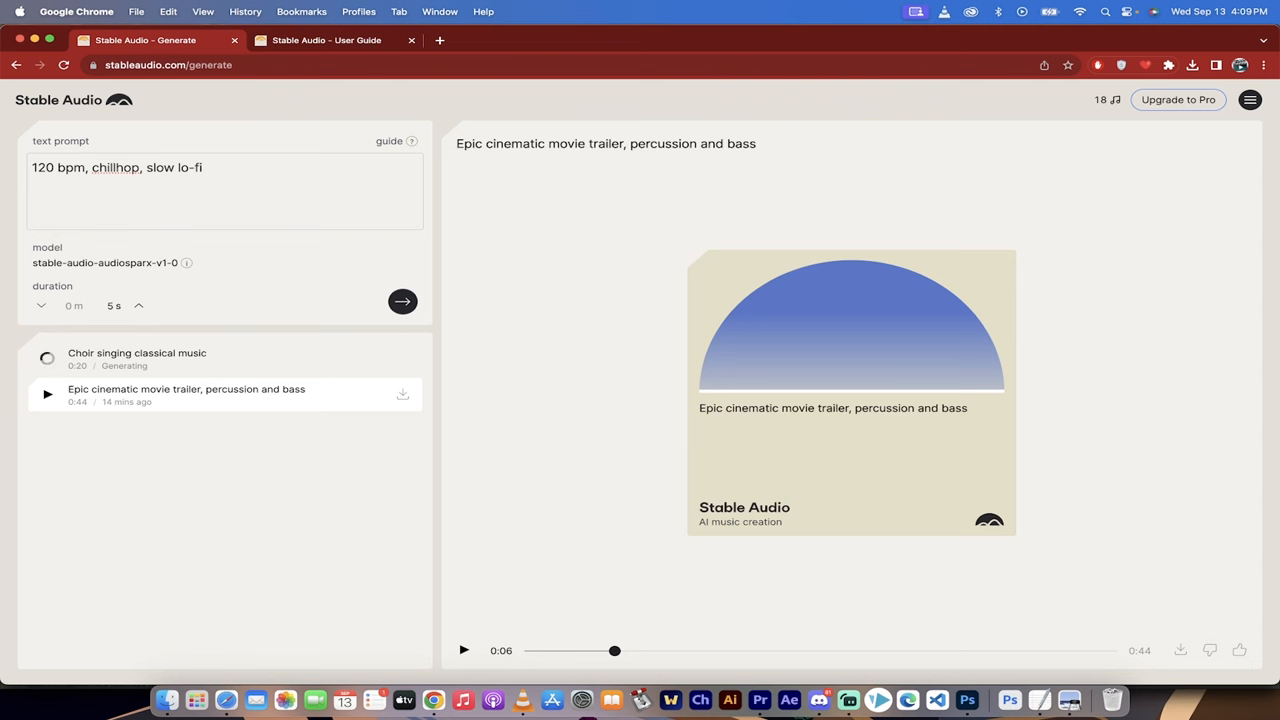
type(", percuss")
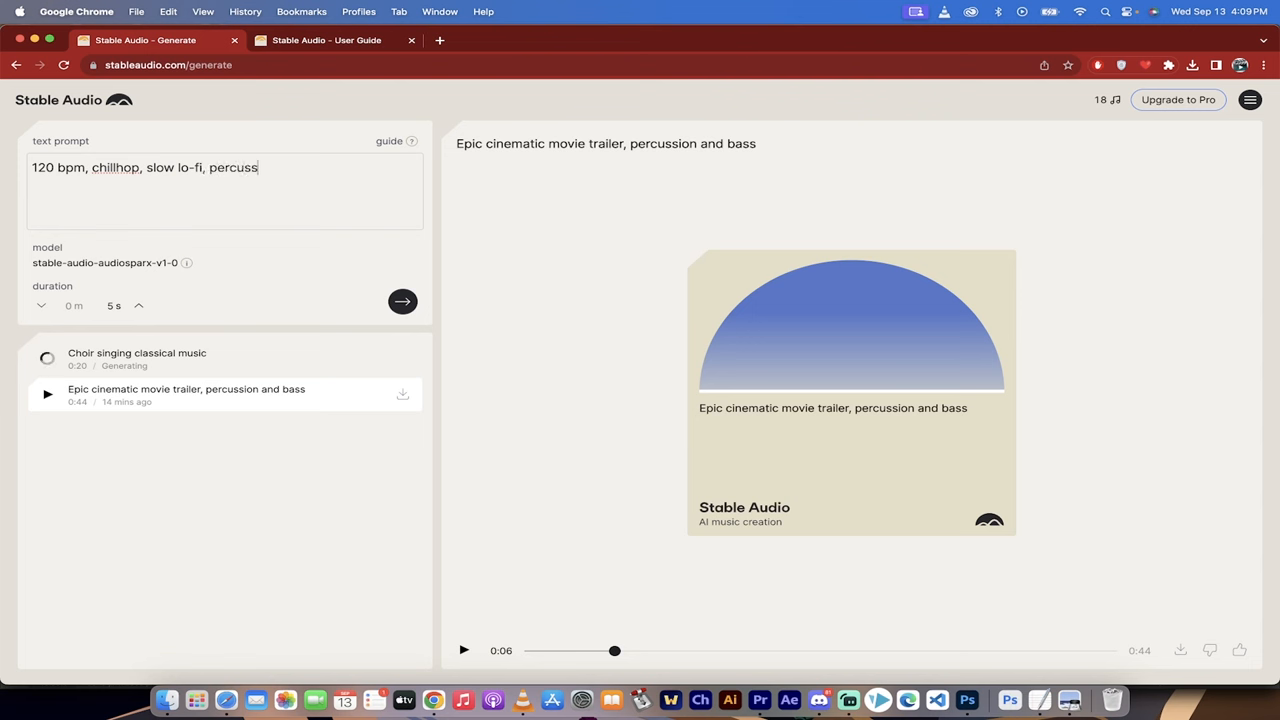
type("ion and bass")
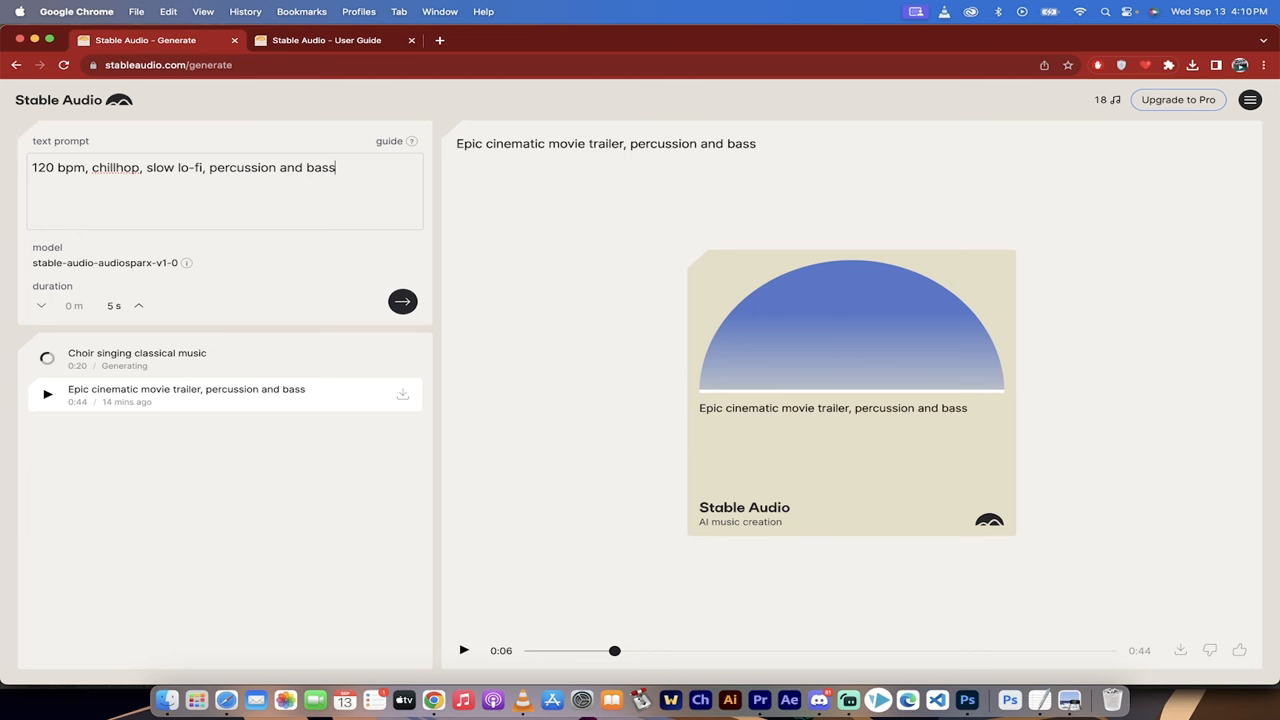
type(",")
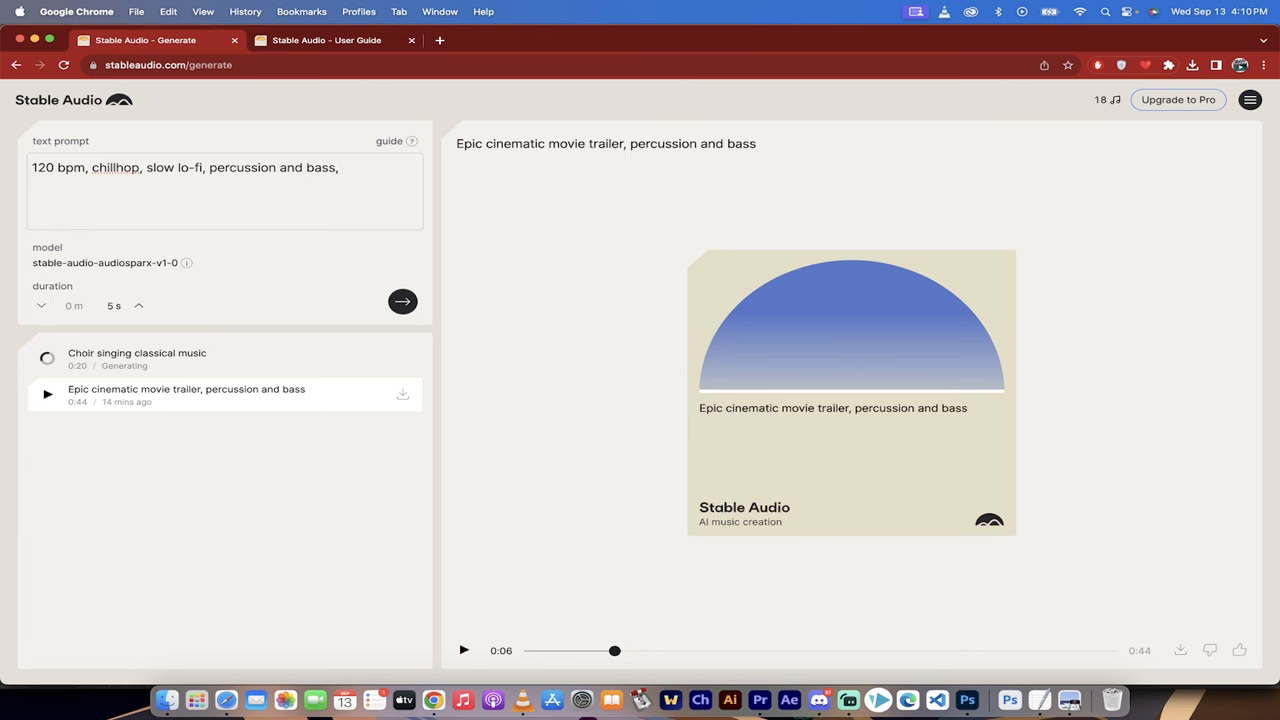
type("clarinet")
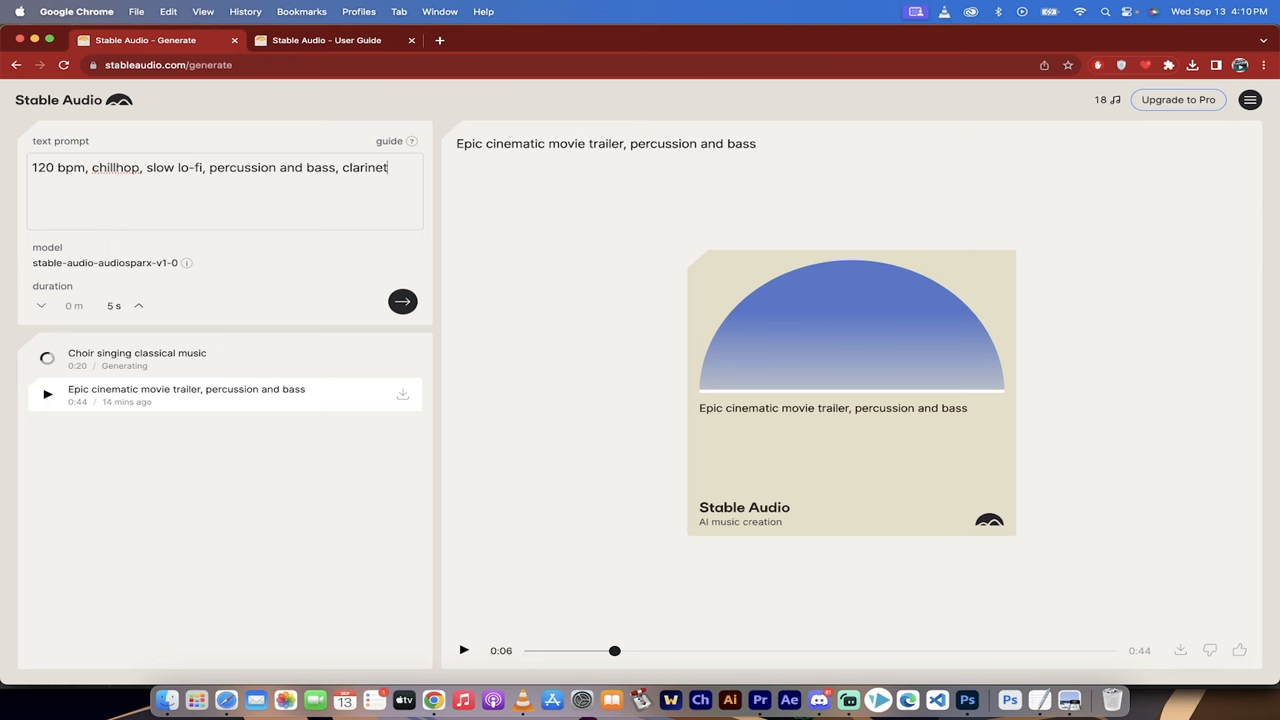
mouse_move(296, 342)
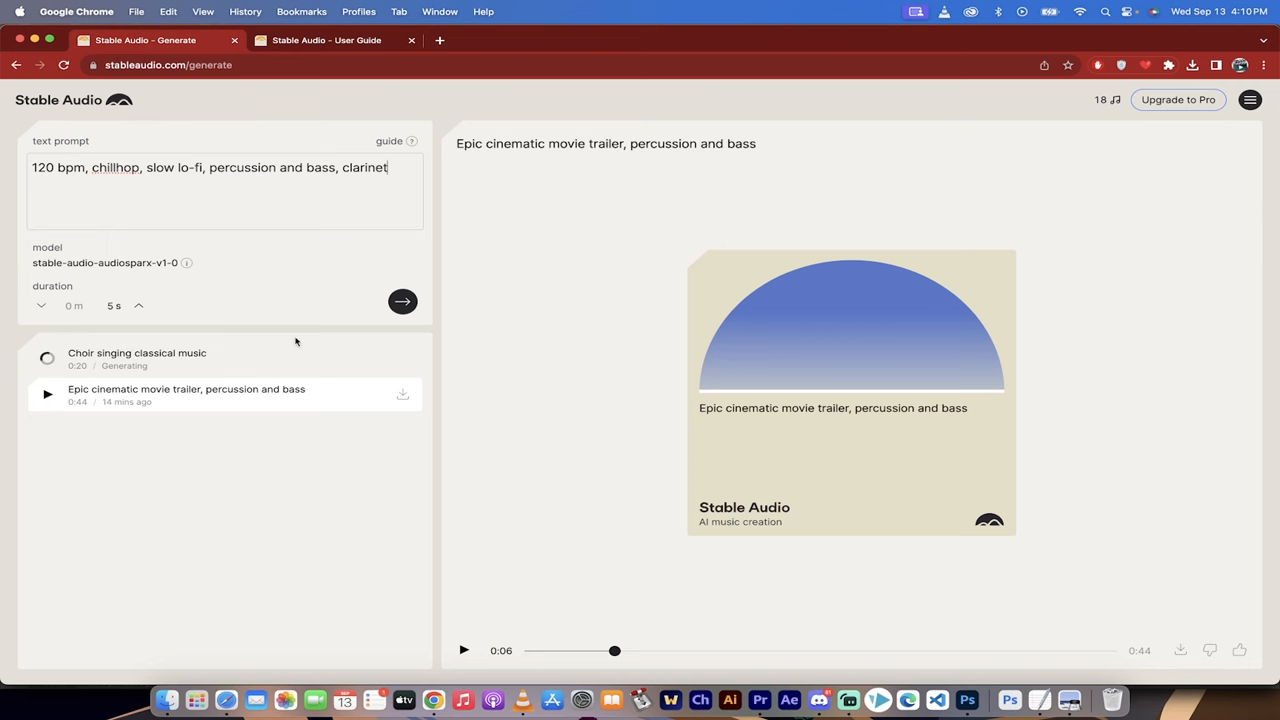
mouse_move(460, 376)
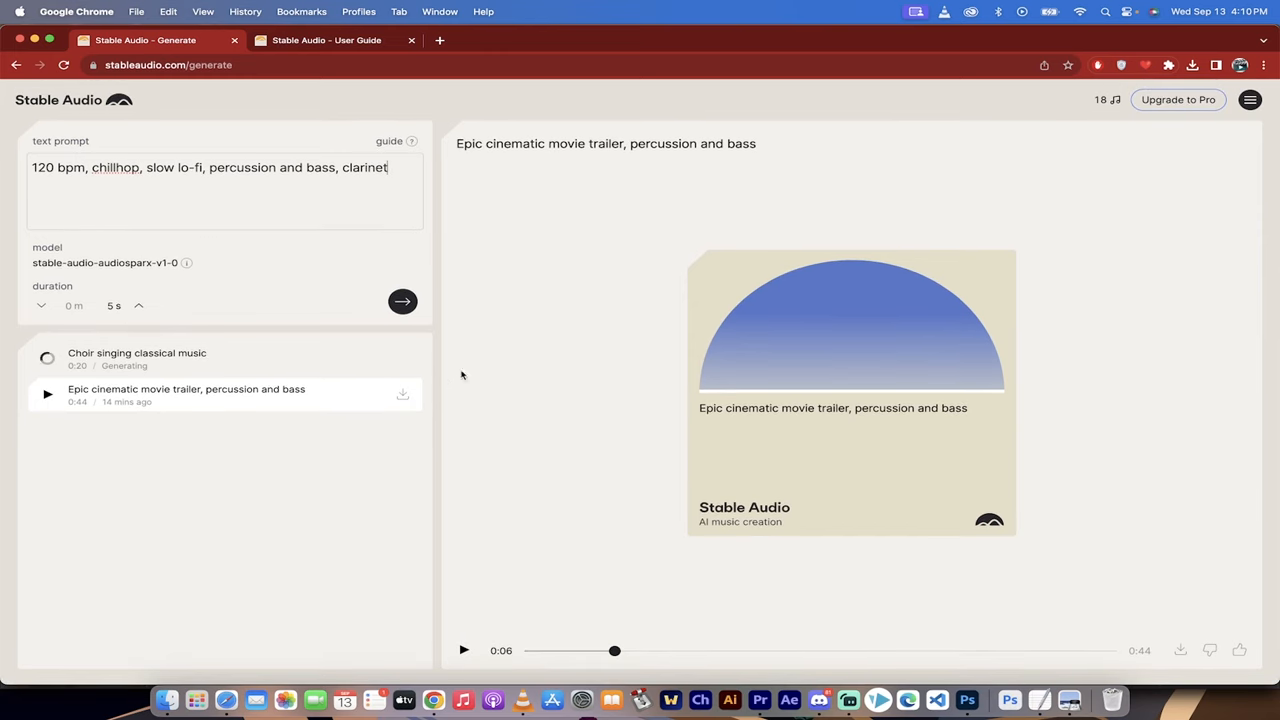
Go to the User Guide and scroll down to the example prompts.
left_click(326, 40)
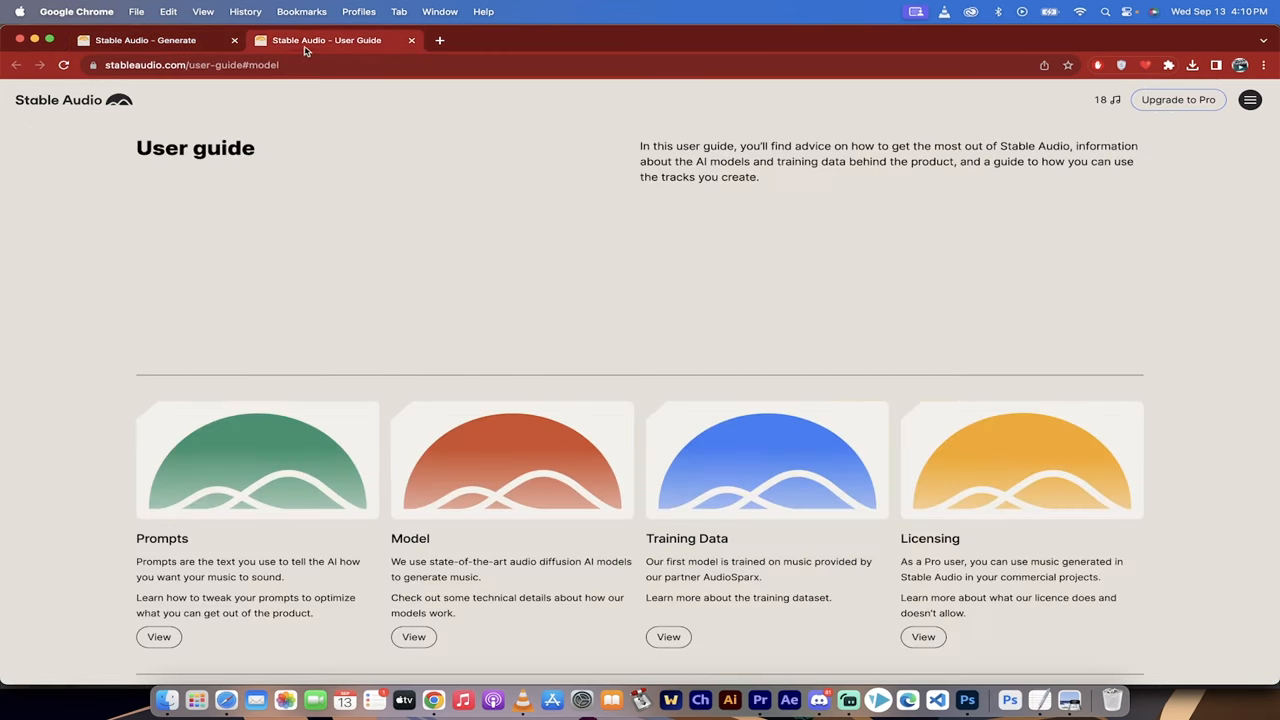
mouse_move(178, 296)
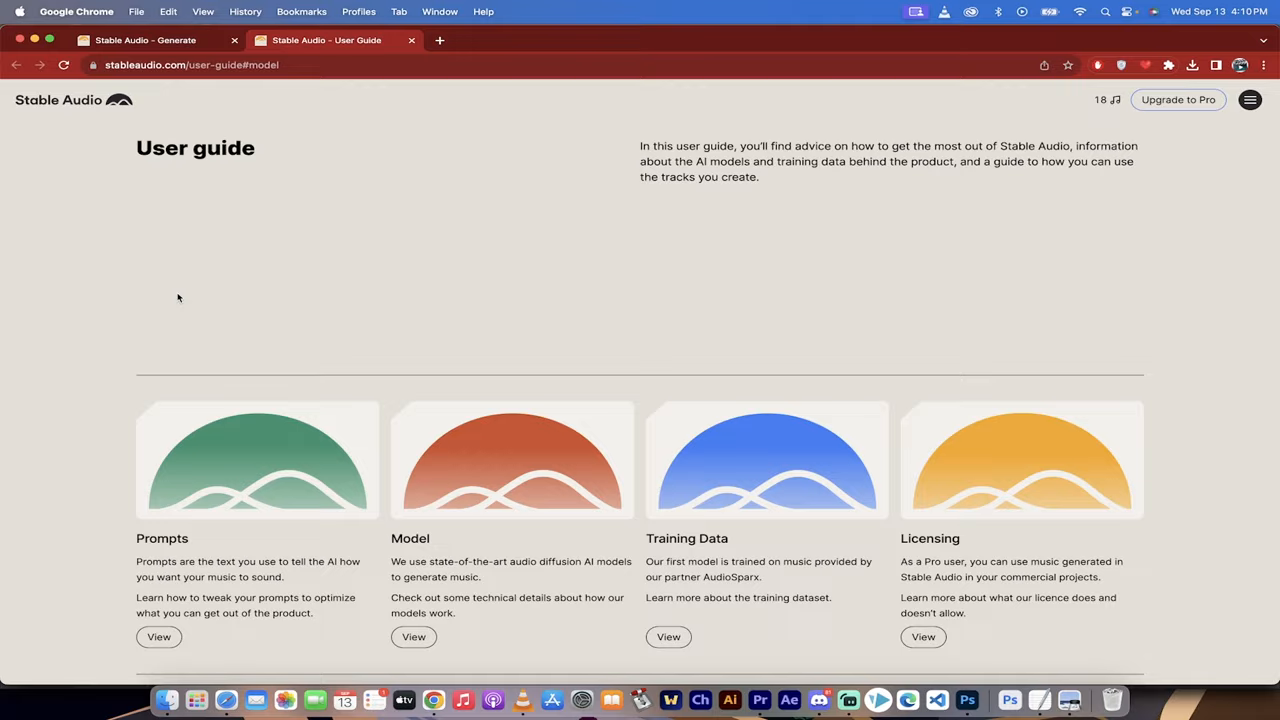
scroll("down", 3)
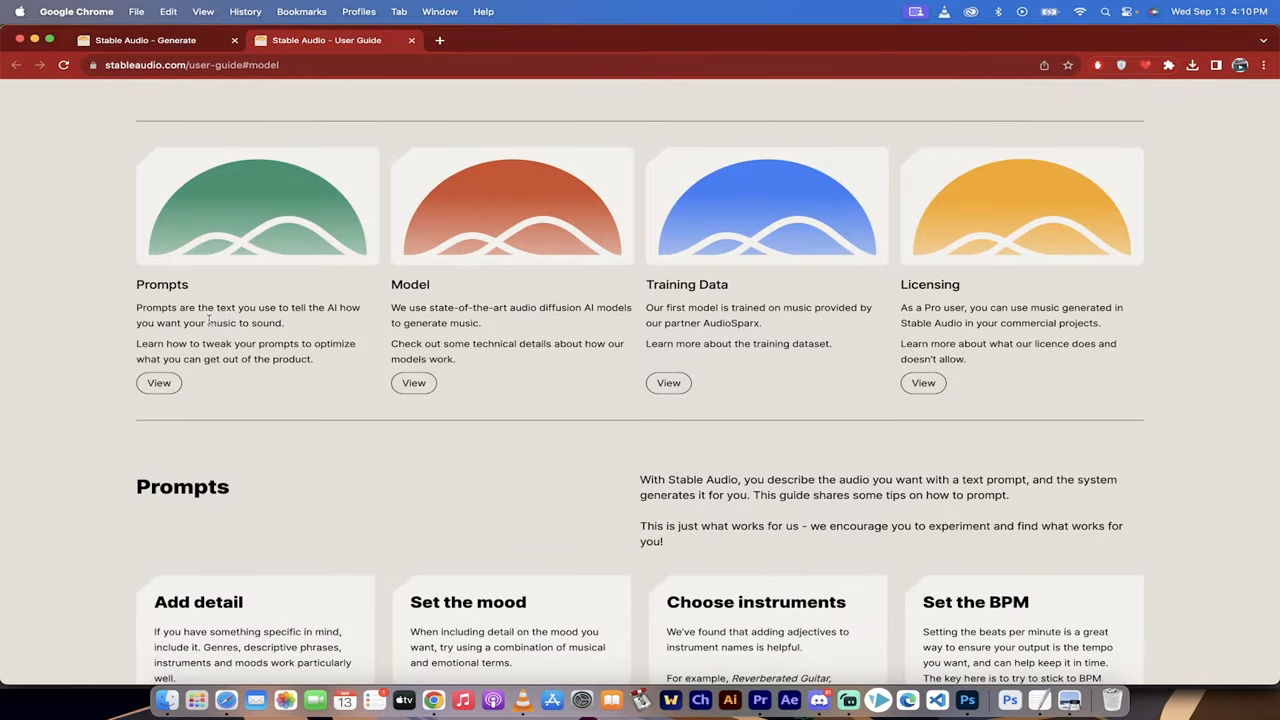
scroll("down", 3)
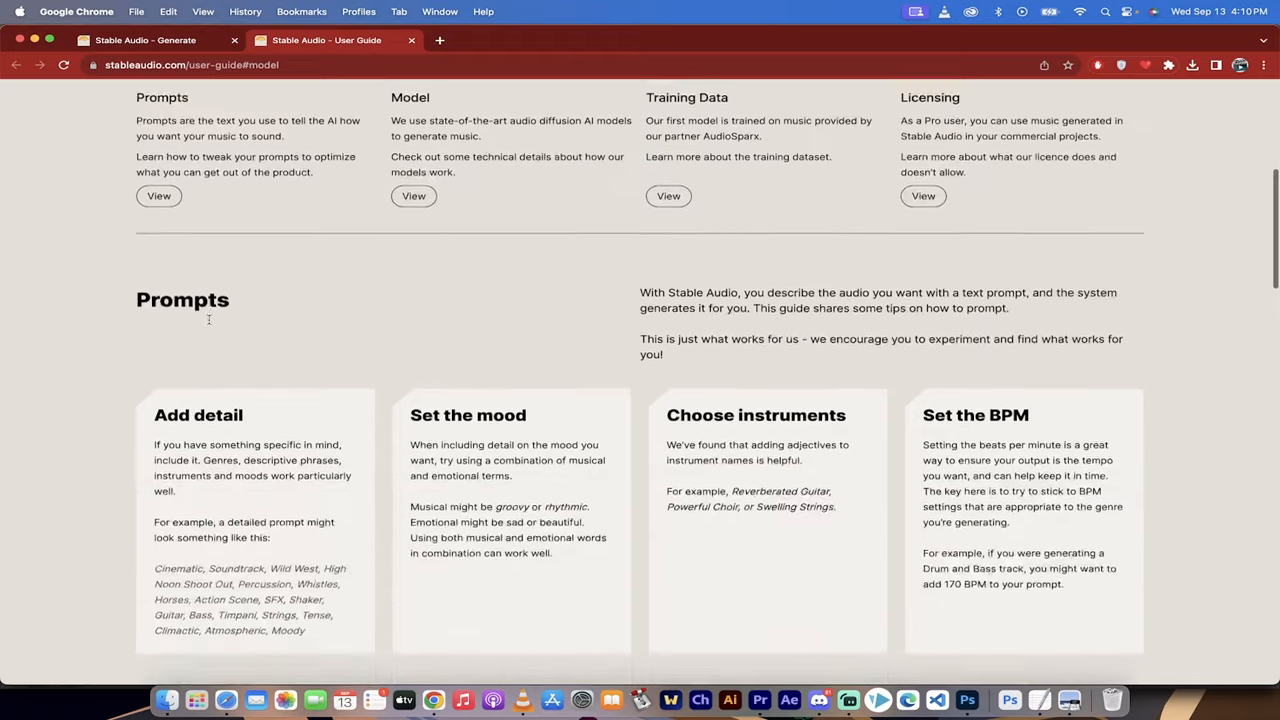
scroll("down", 3)
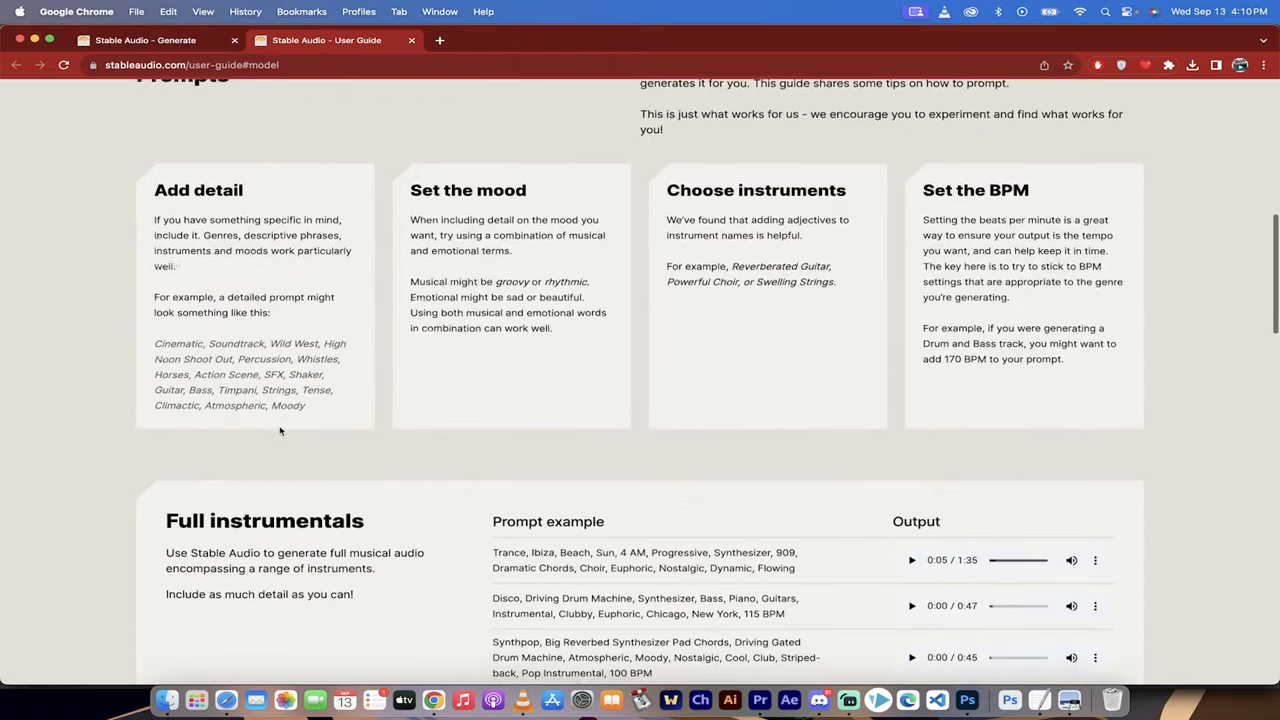
scroll("down", 3)
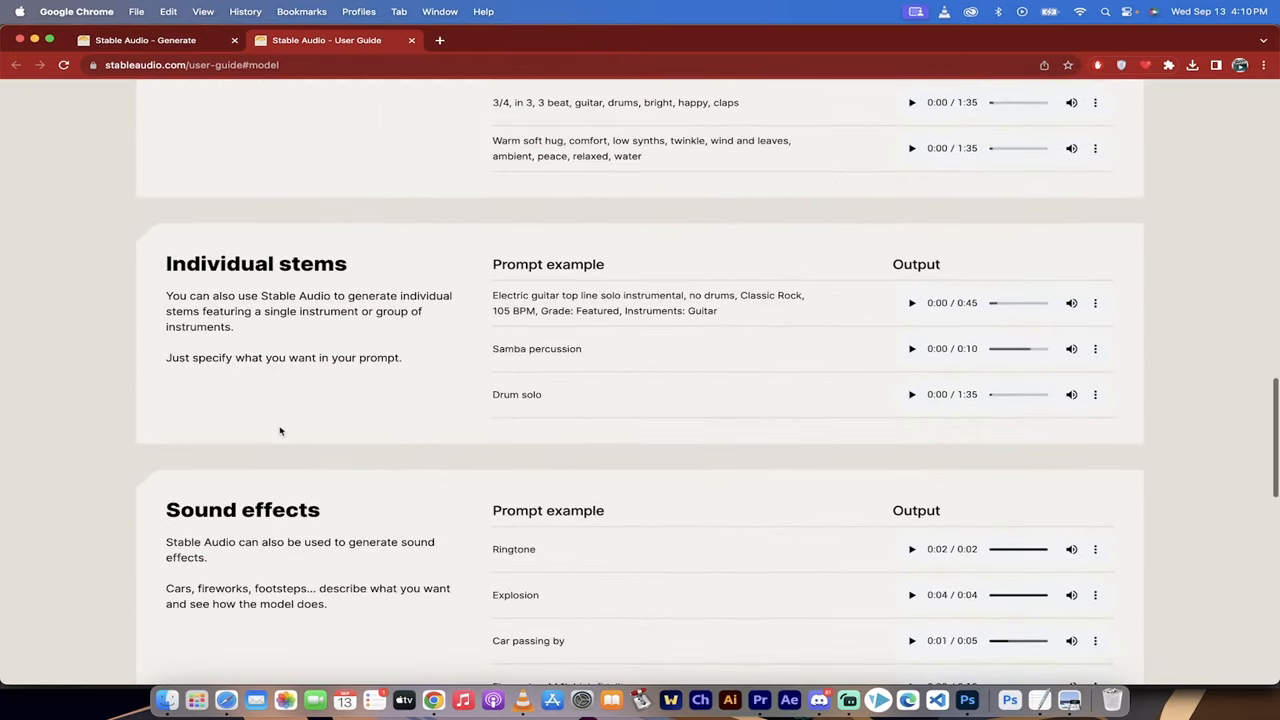
scroll("up", 3)
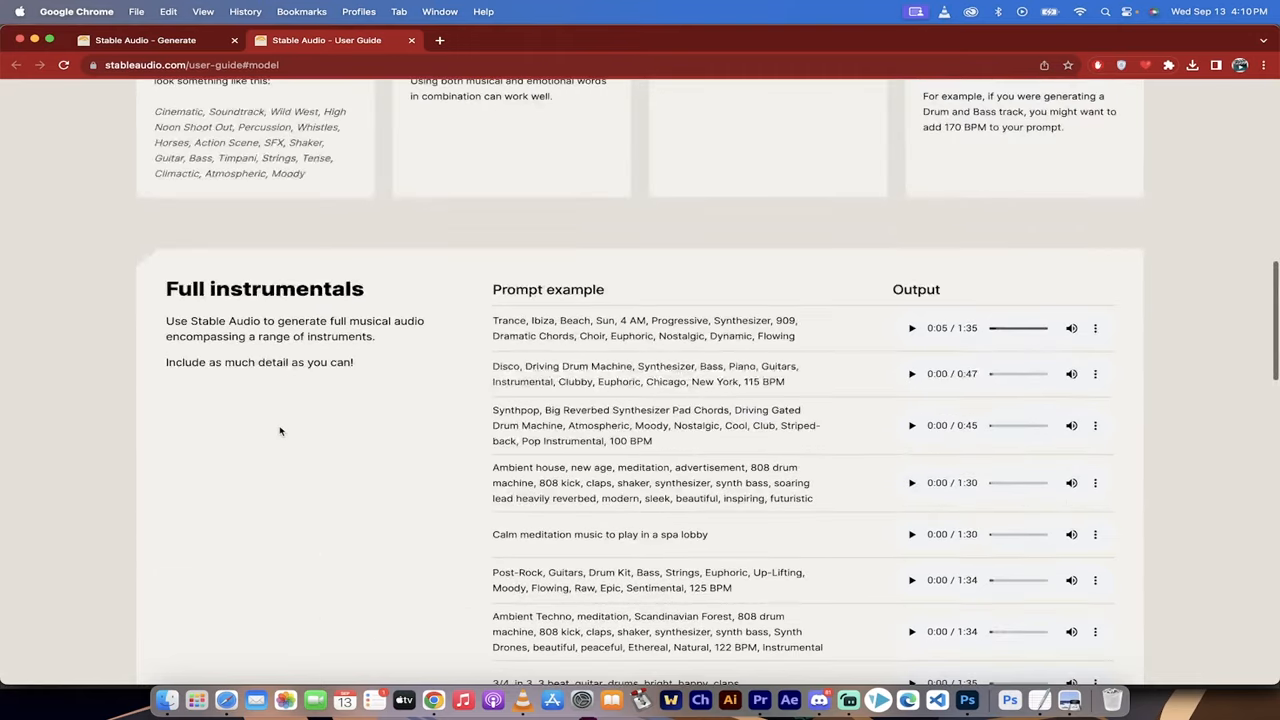
scroll("down", 3)
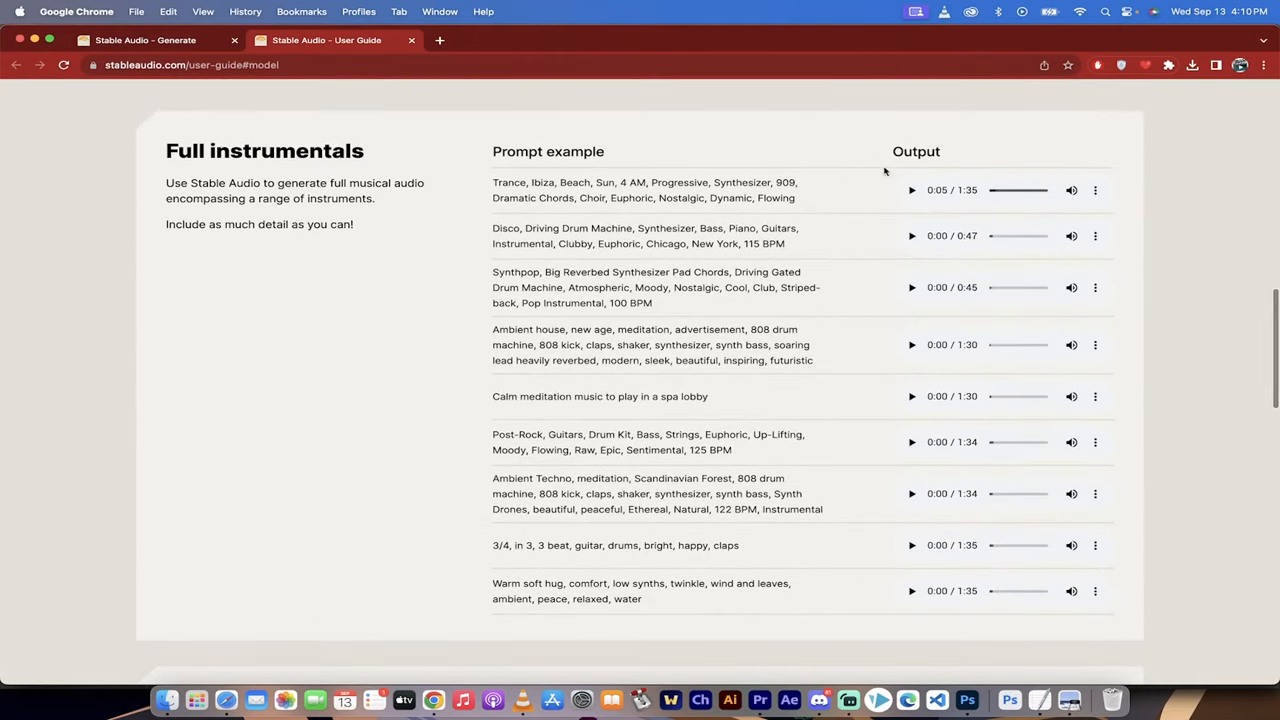
Play the Trance and Disco, Driving Drum Machine examples, then move down to Individual stems.
left_click(912, 190)
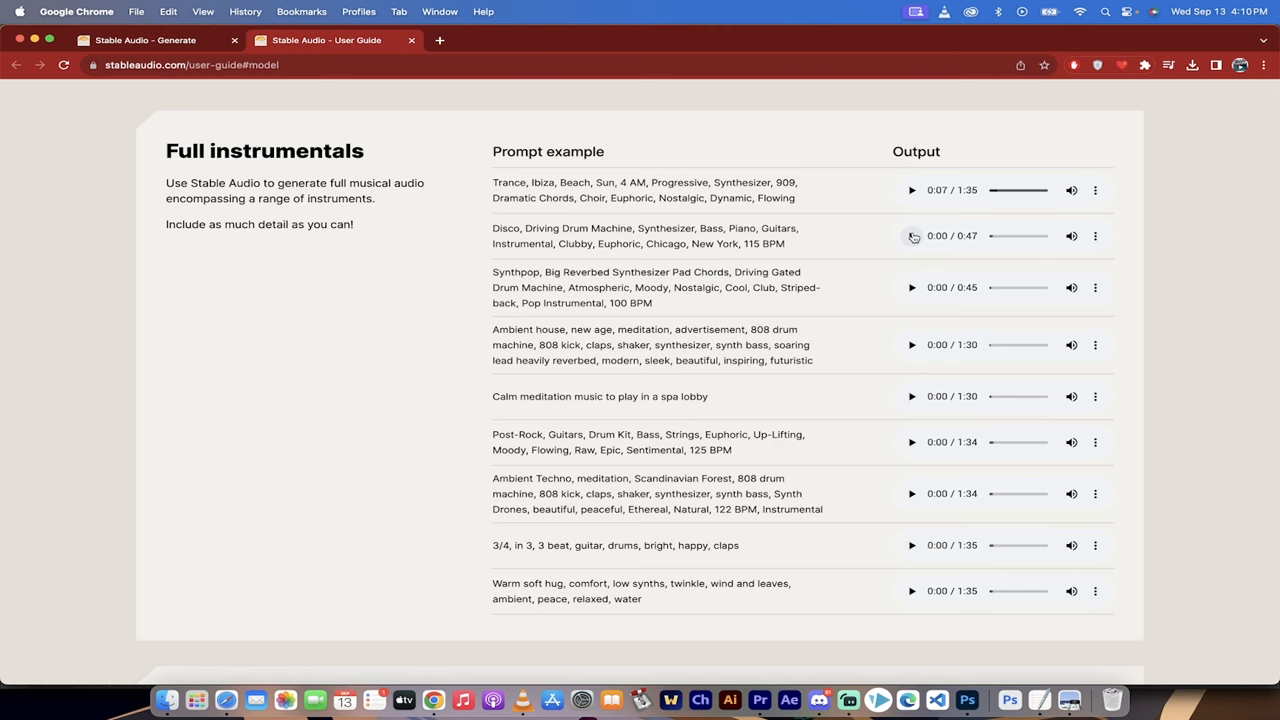
left_click(912, 236)
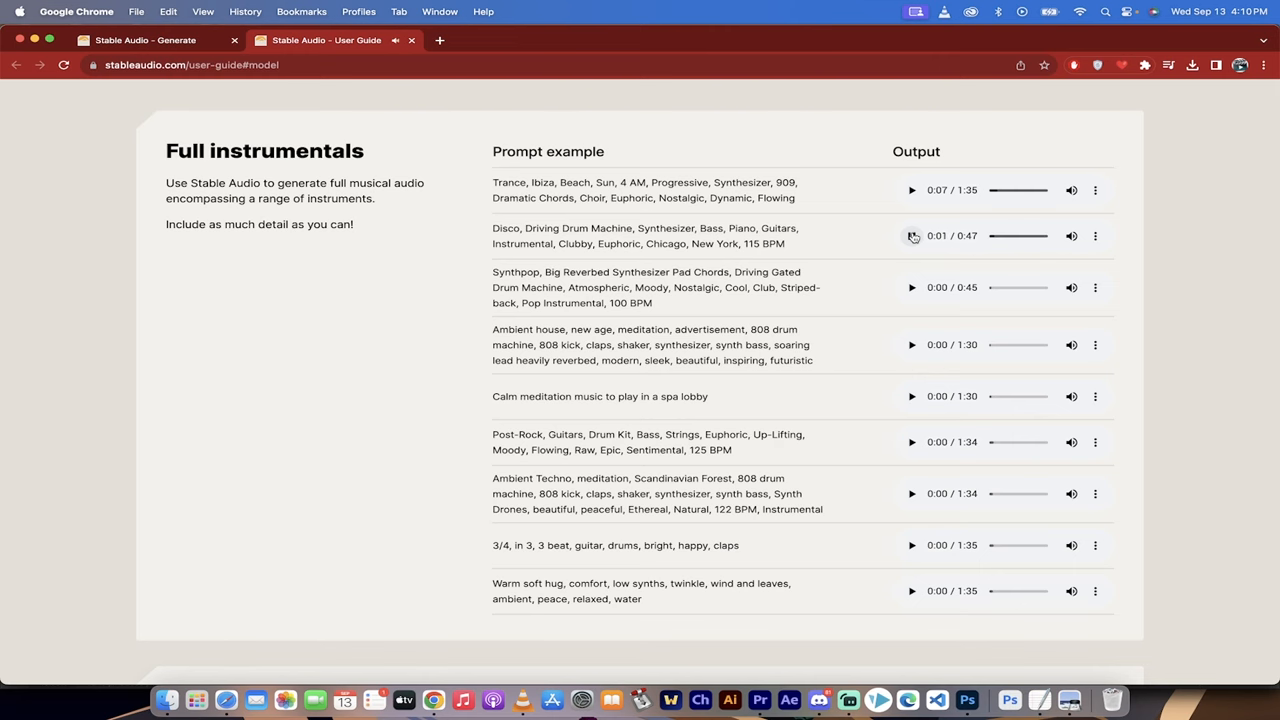
scroll("down", 3)
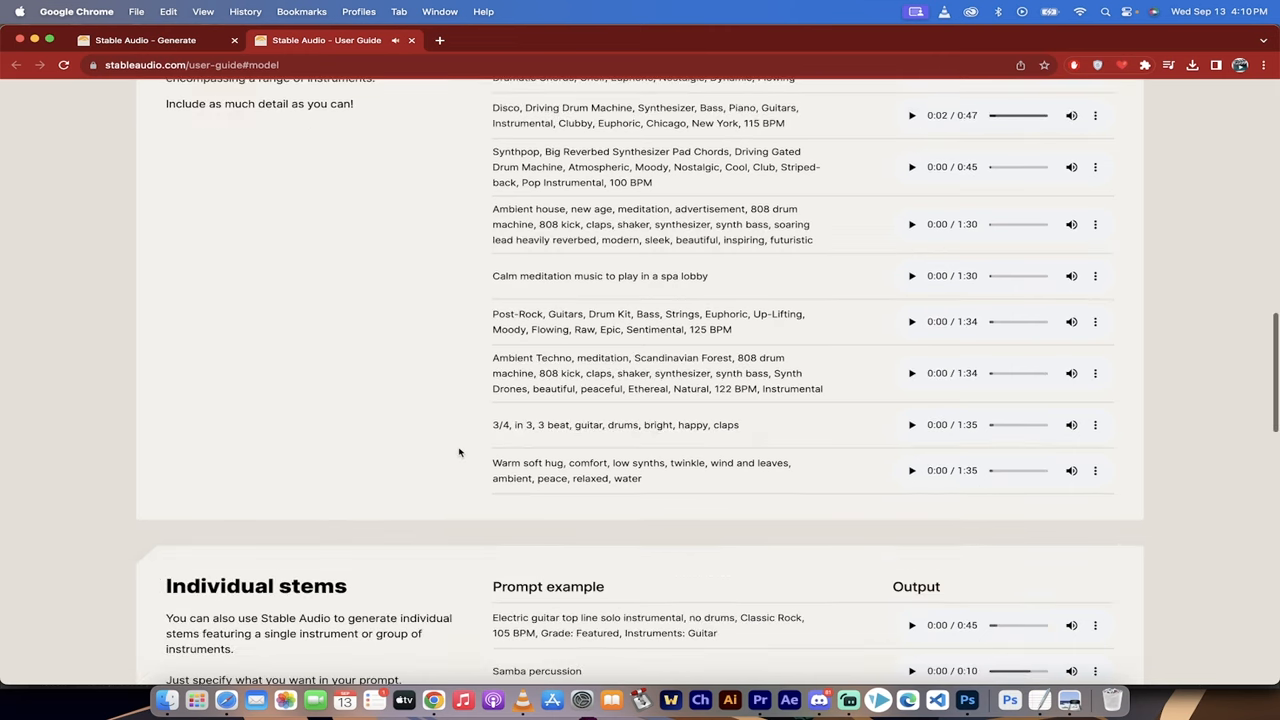
scroll("down", 3)
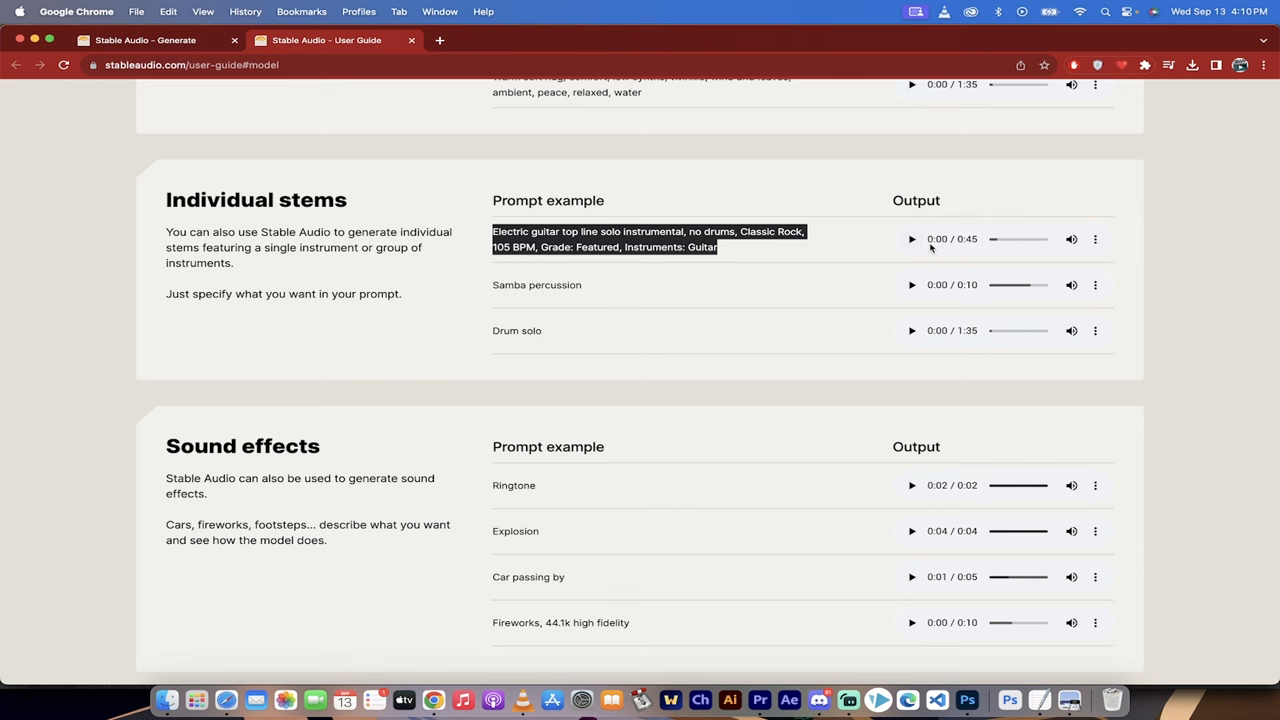
Briefly play the electric guitar solo stem example, then scroll to the Sound effects examples.
left_click(912, 240)
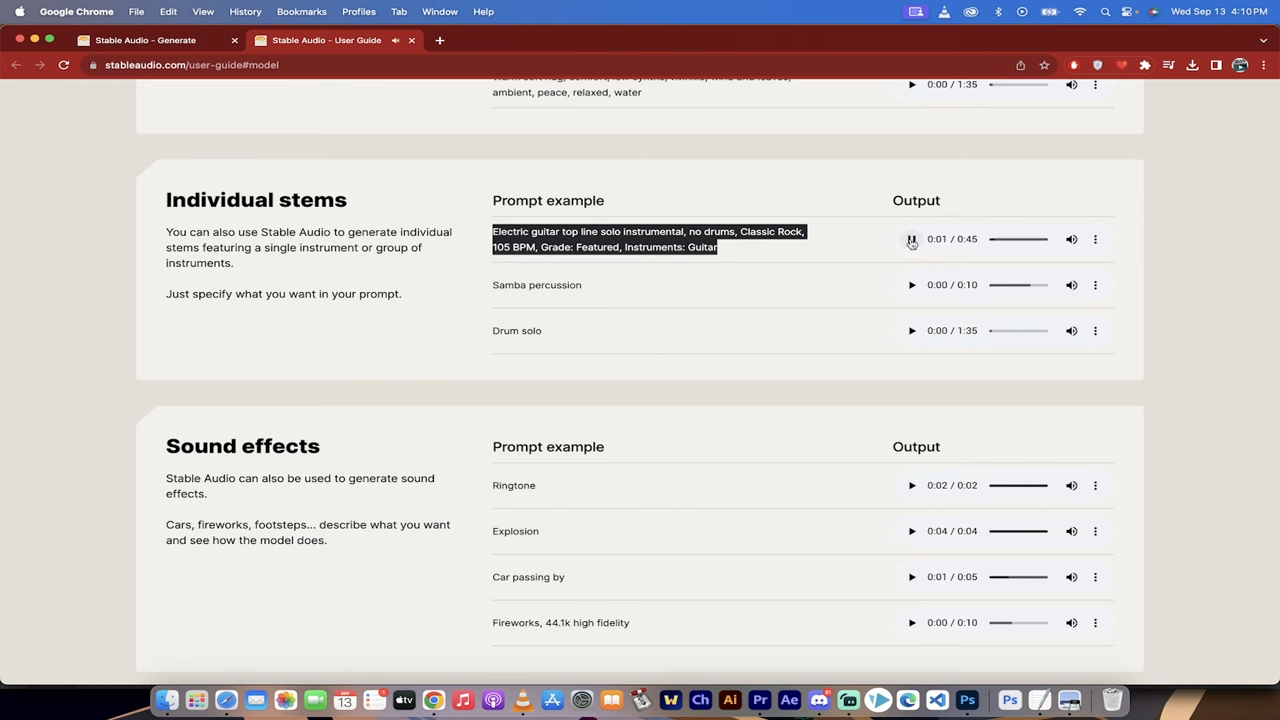
left_click(912, 238)
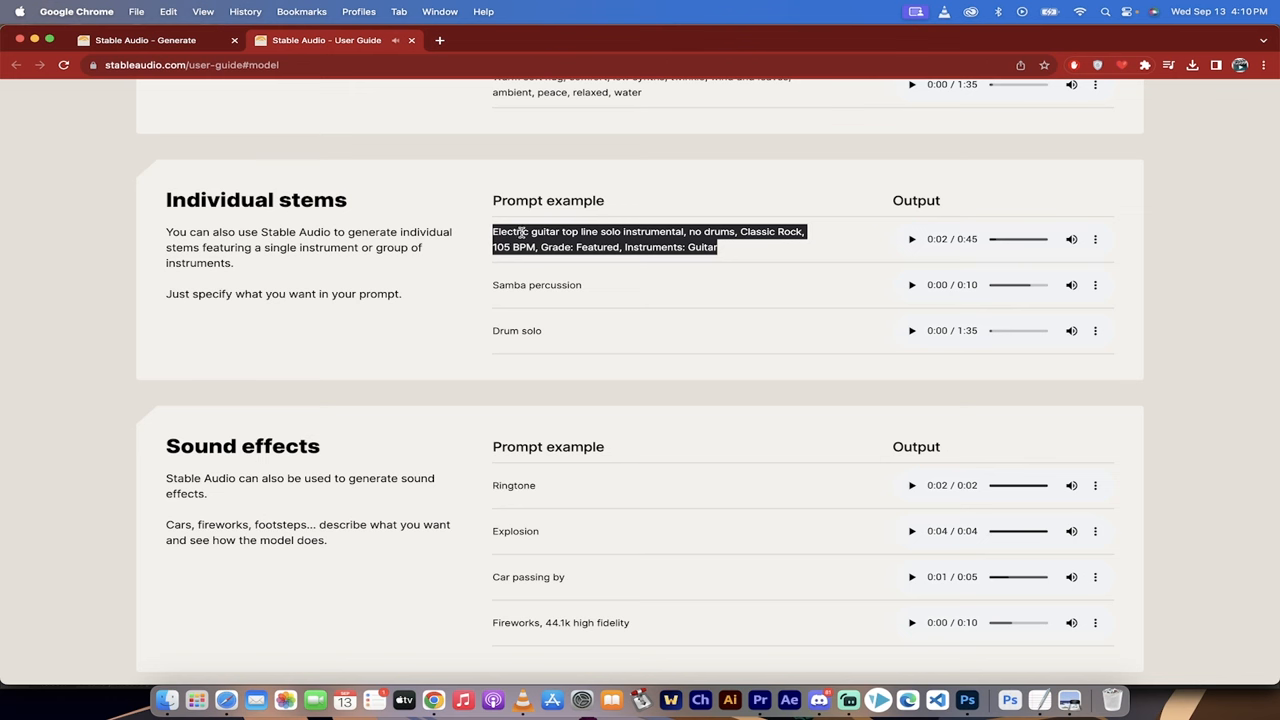
scroll("down", 3)
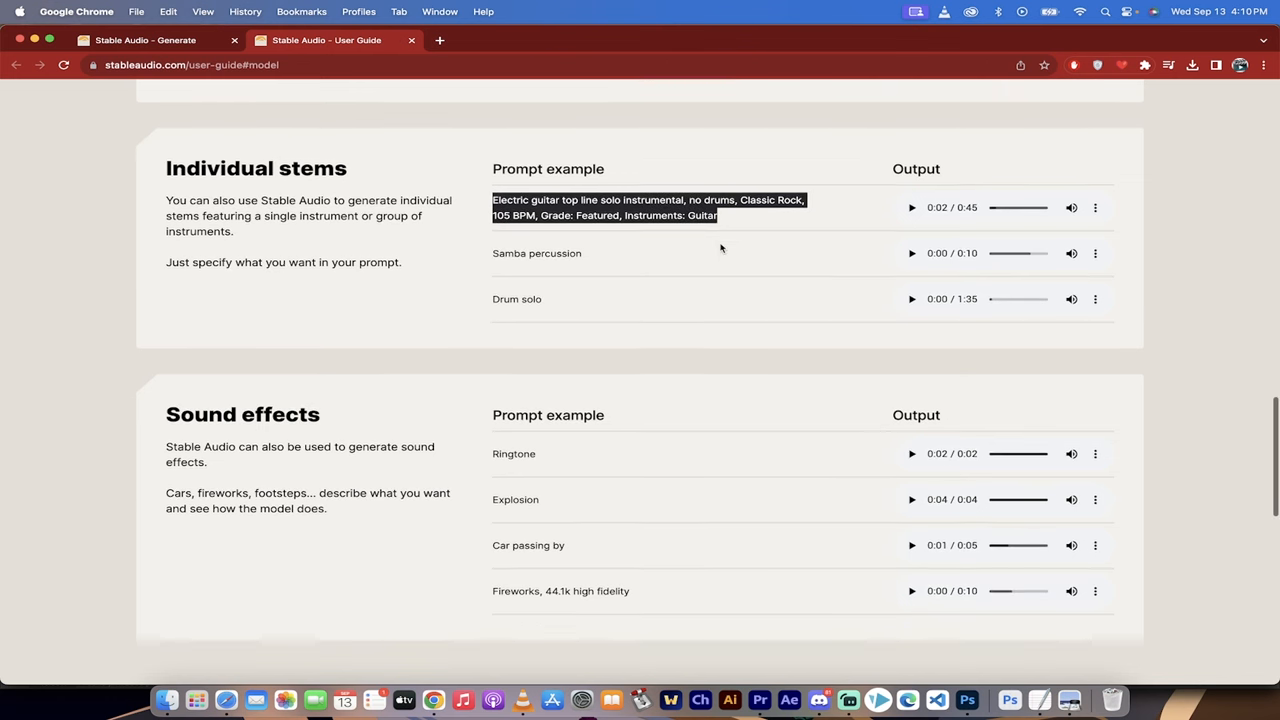
scroll("down", 3)
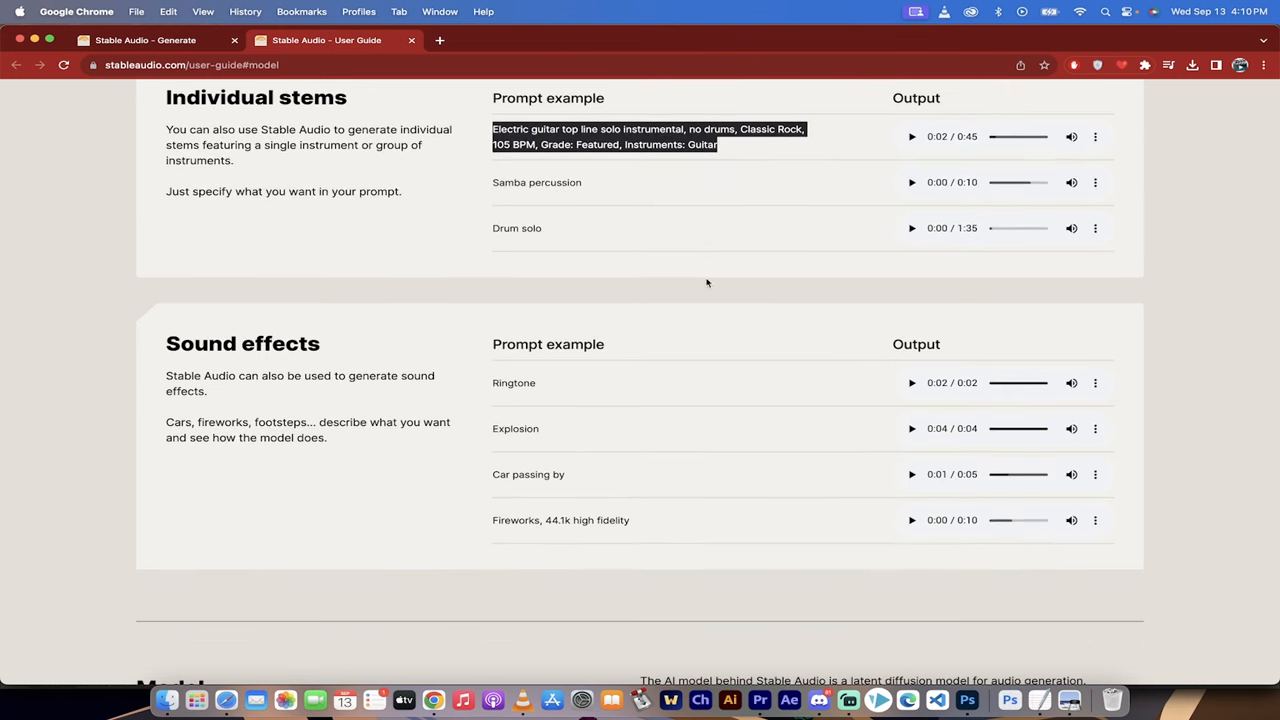
scroll("up", 3)
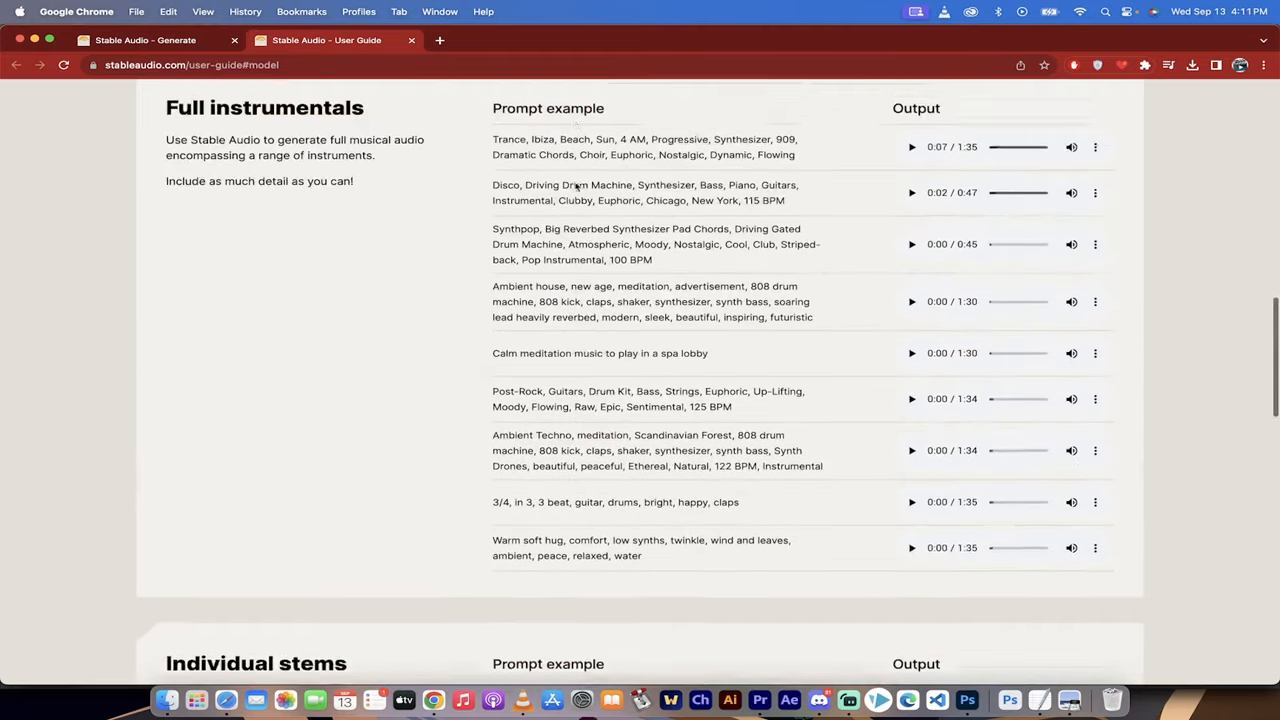
scroll("down", 3)
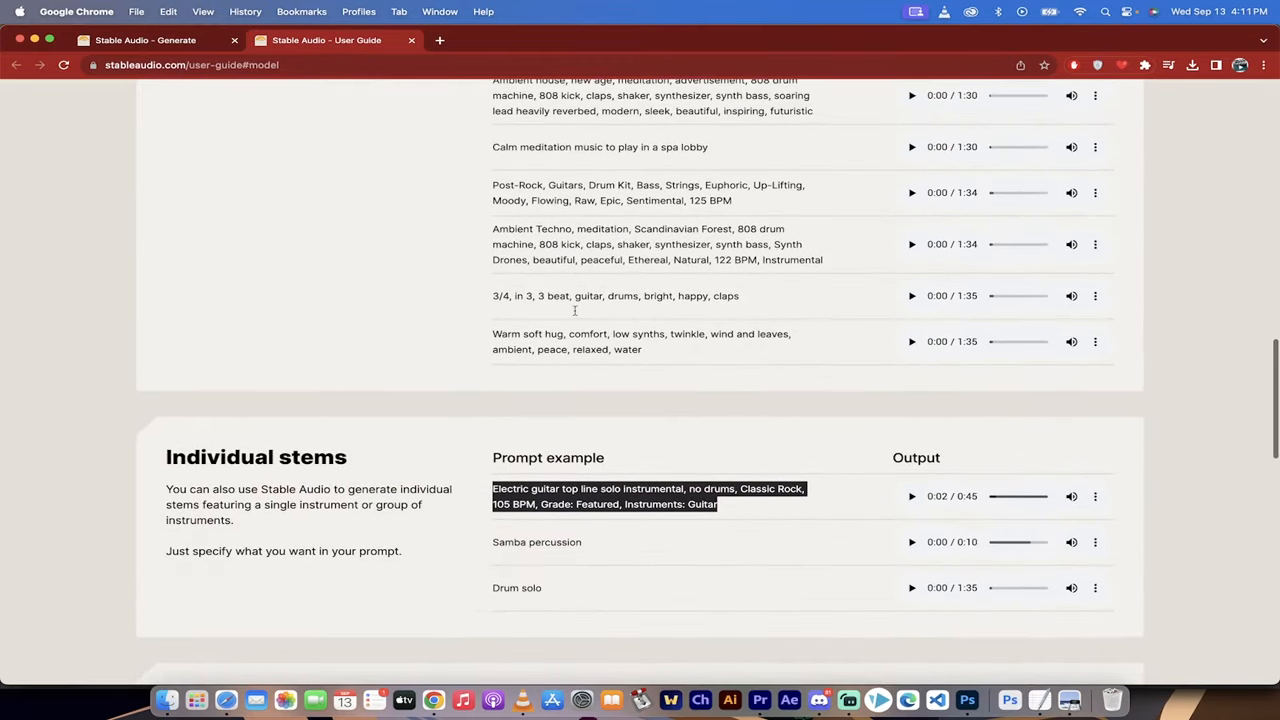
scroll("down", 3)
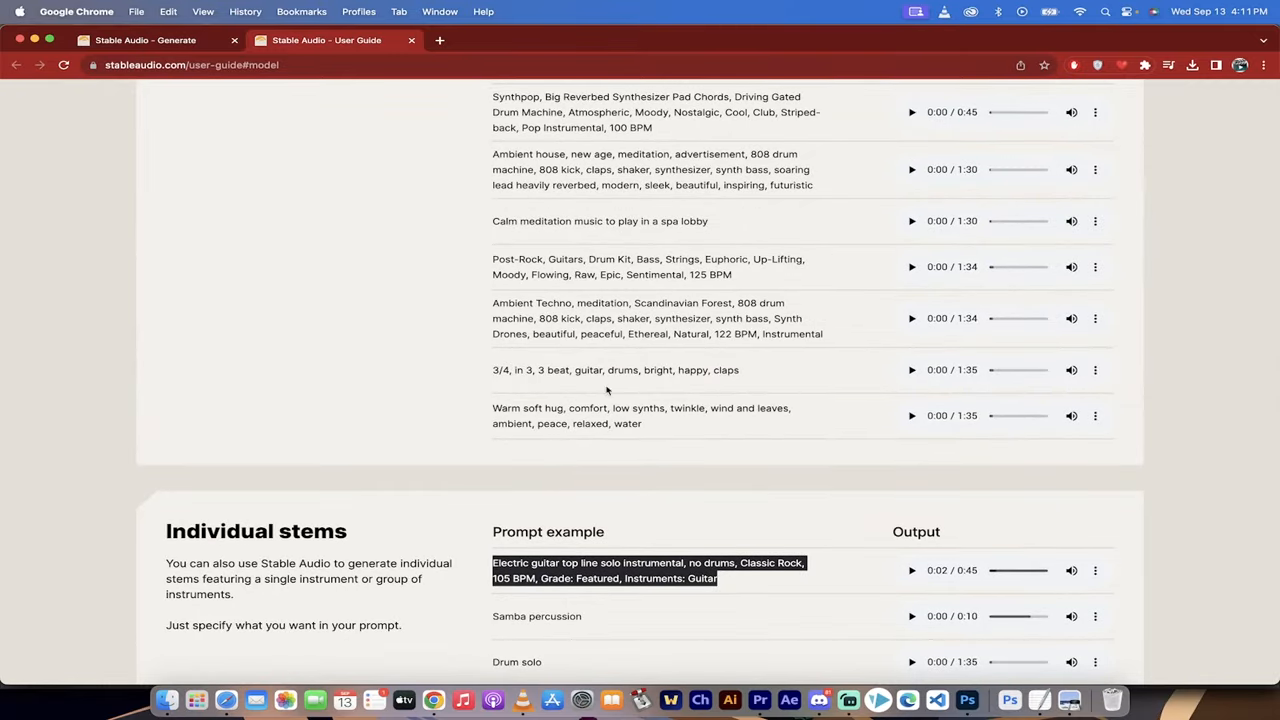
scroll("down", 3)
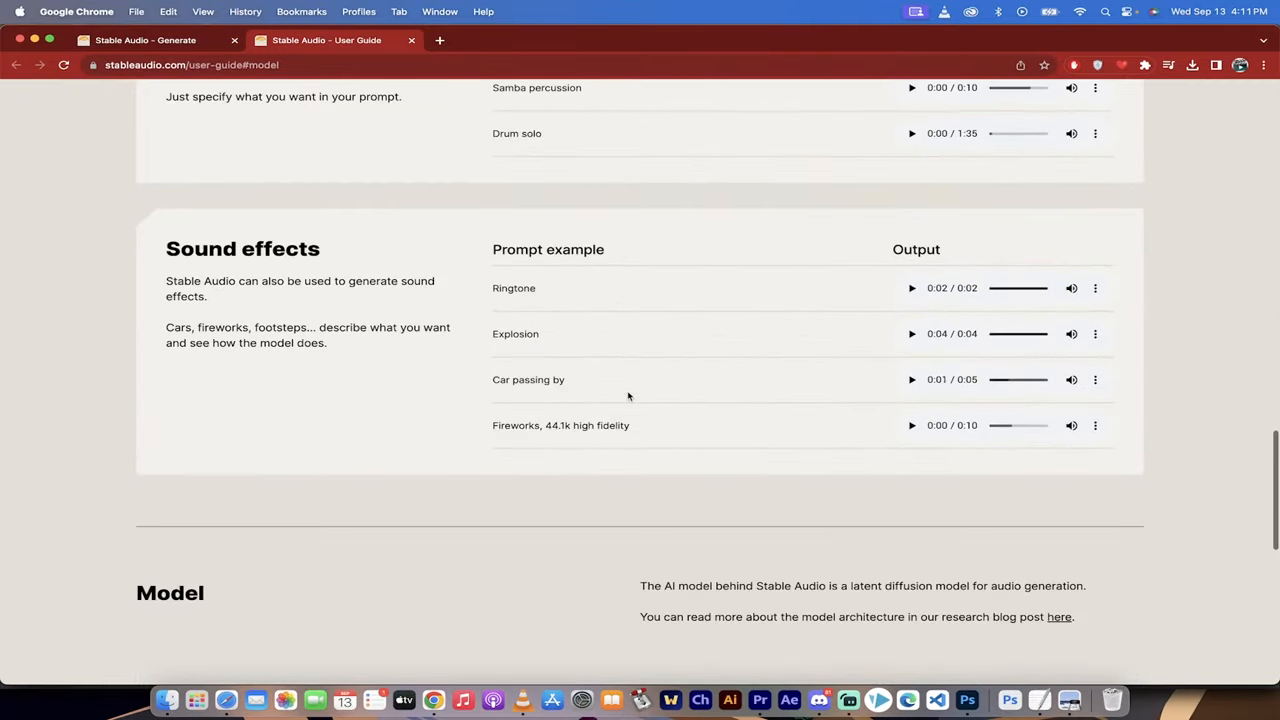
mouse_move(716, 280)
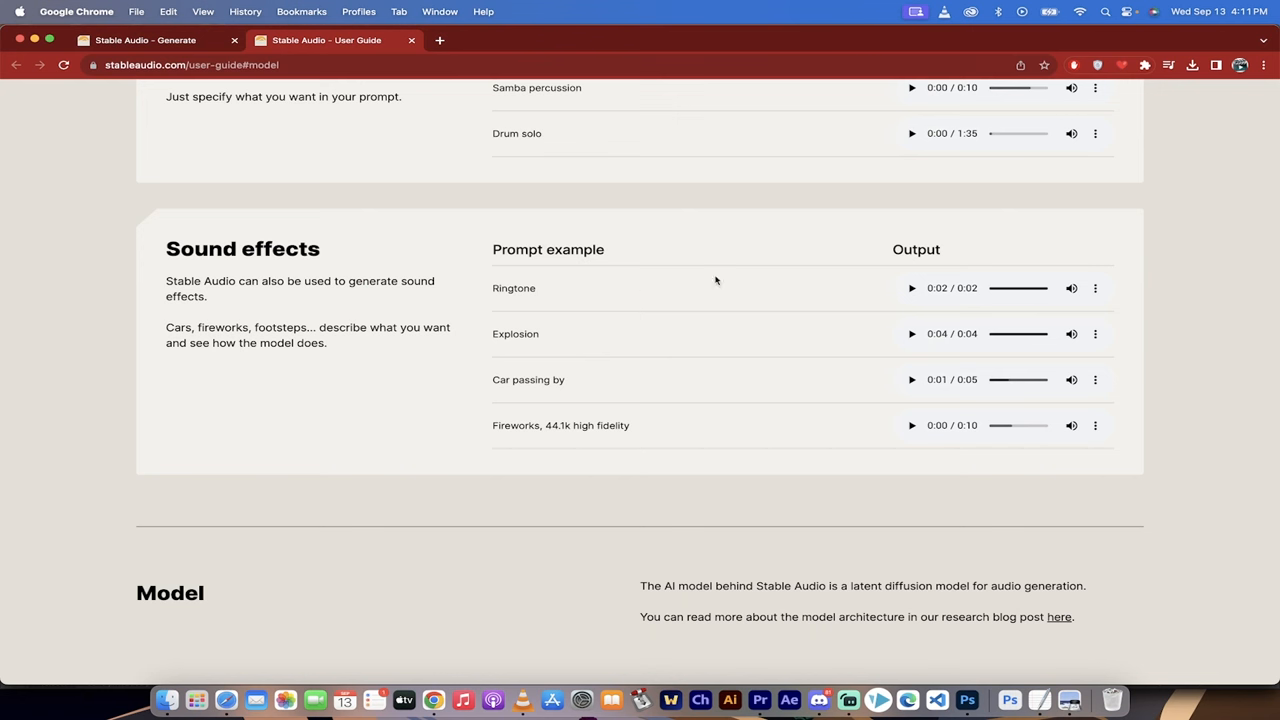
mouse_move(772, 348)
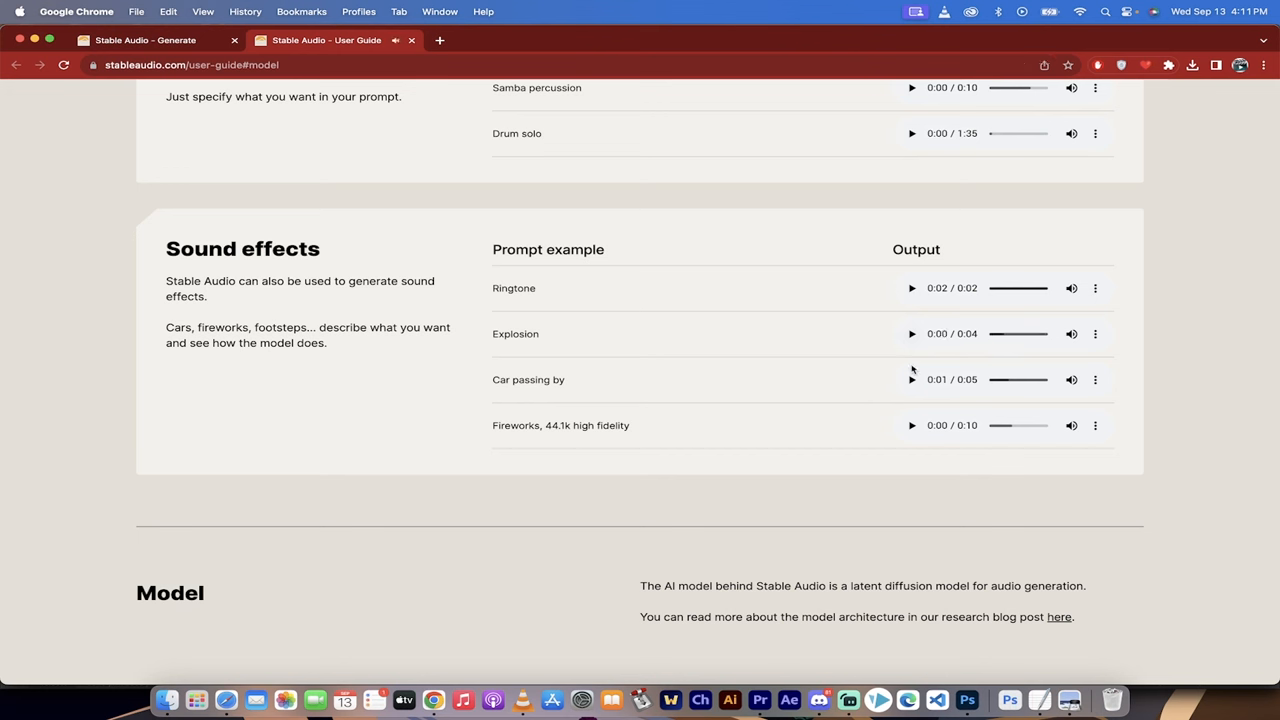
Play the Car passing by example, then play and pause the Fireworks example.
left_click(912, 380)
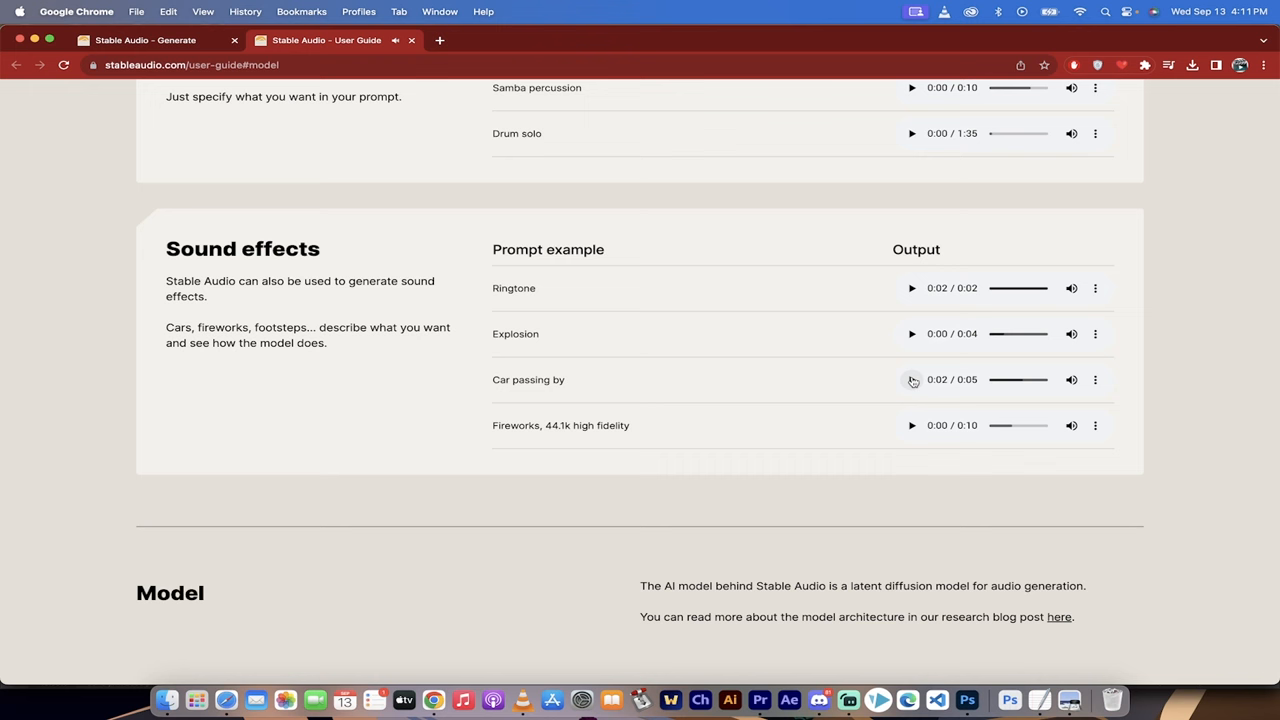
left_click(912, 424)
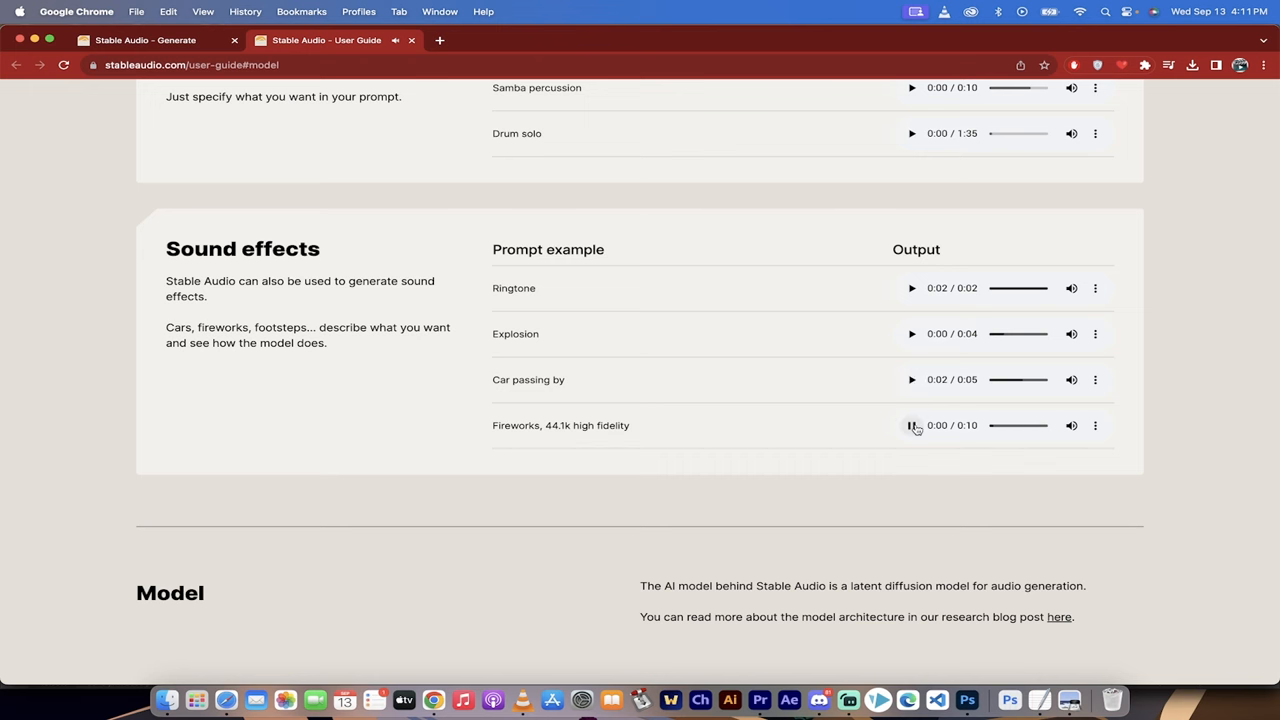
left_click(912, 424)
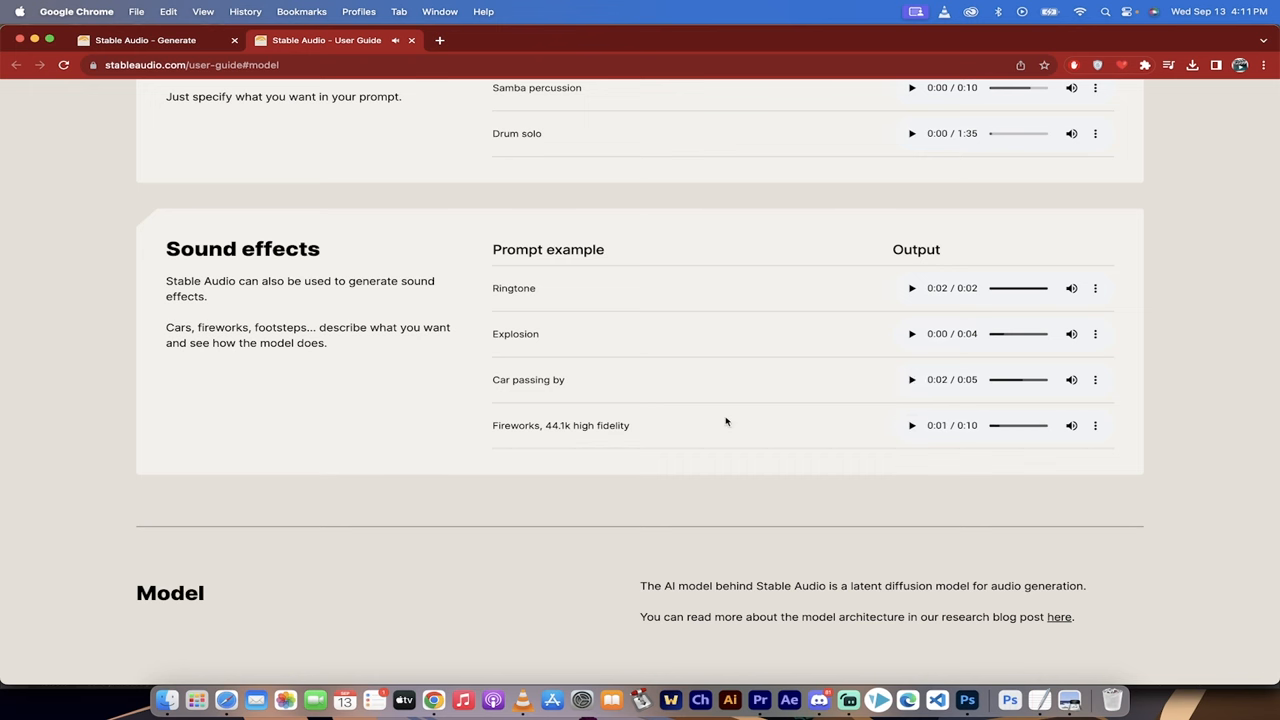
Scroll through the Model, Training Data and Licensing notes, then return to the generate page.
scroll("down", 3)
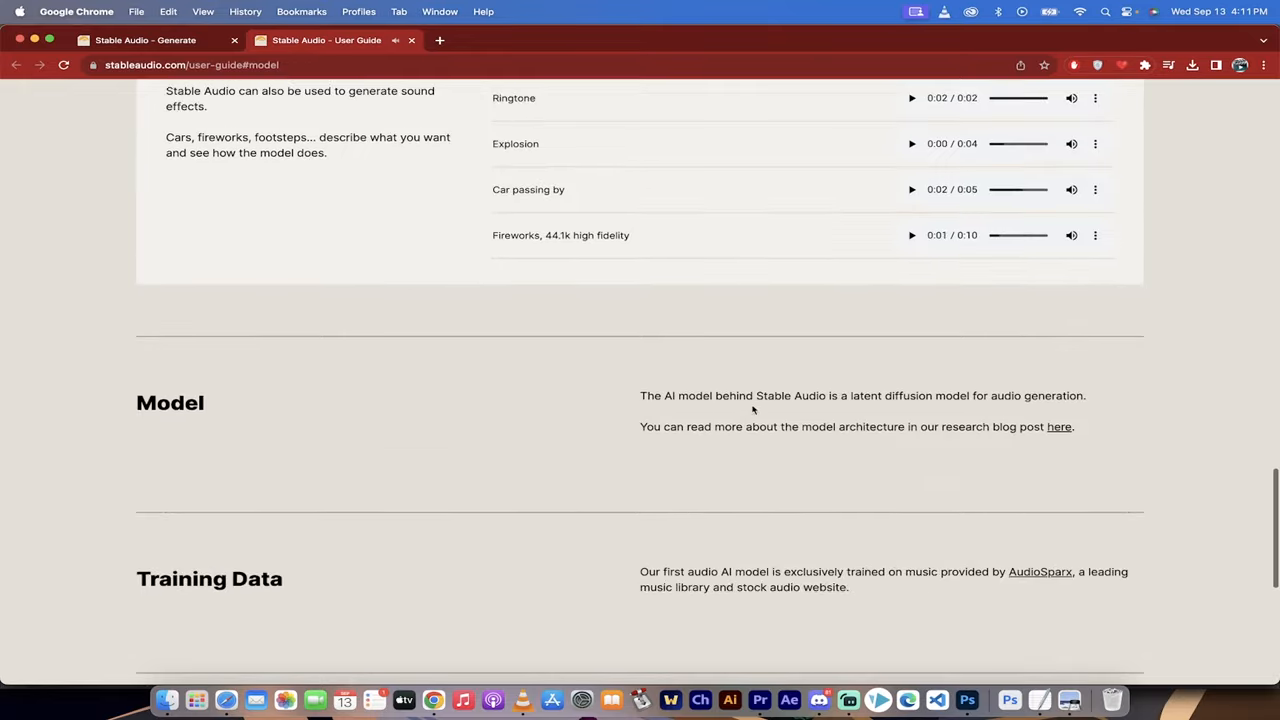
scroll("down", 3)
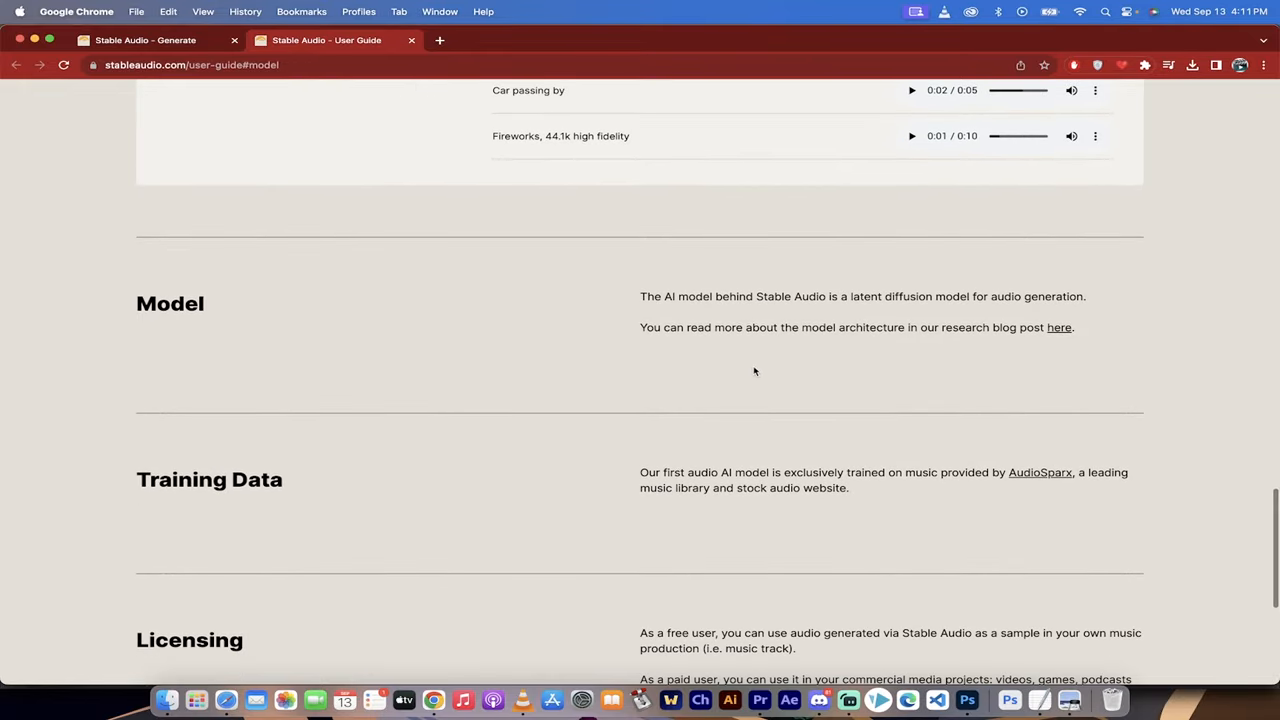
mouse_move(764, 320)
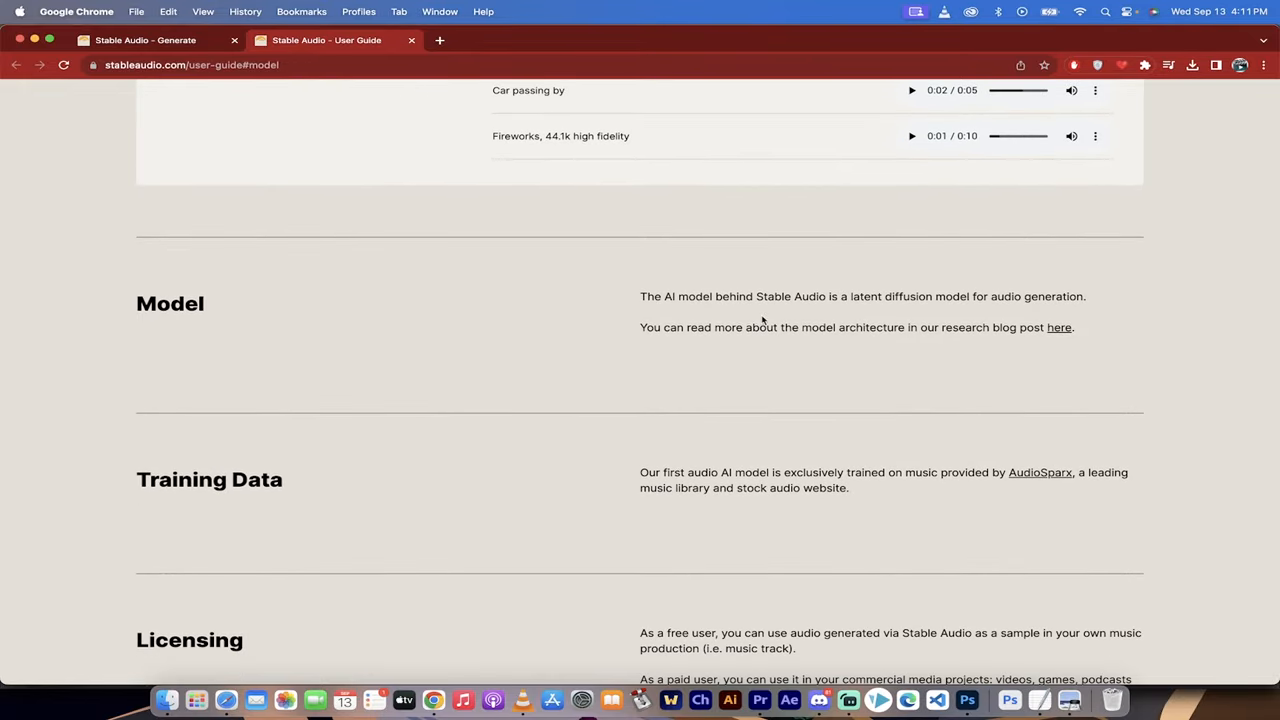
scroll("down", 3)
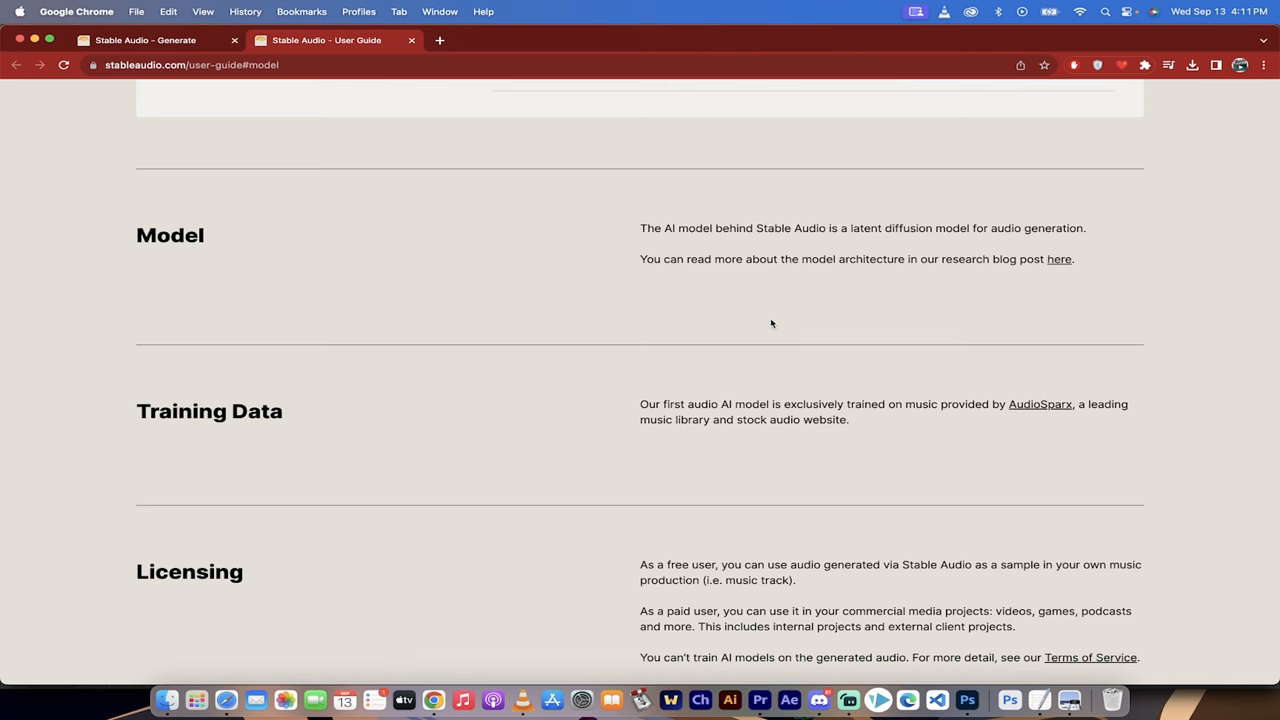
scroll("down", 3)
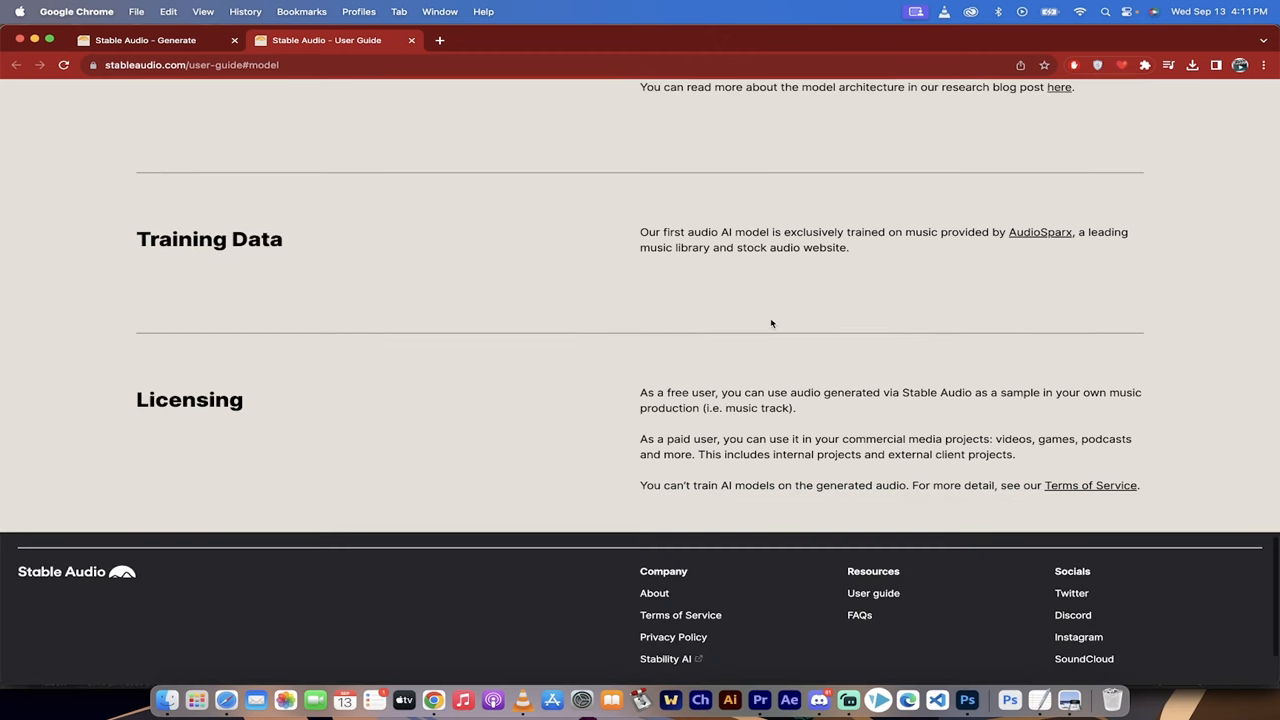
mouse_move(700, 390)
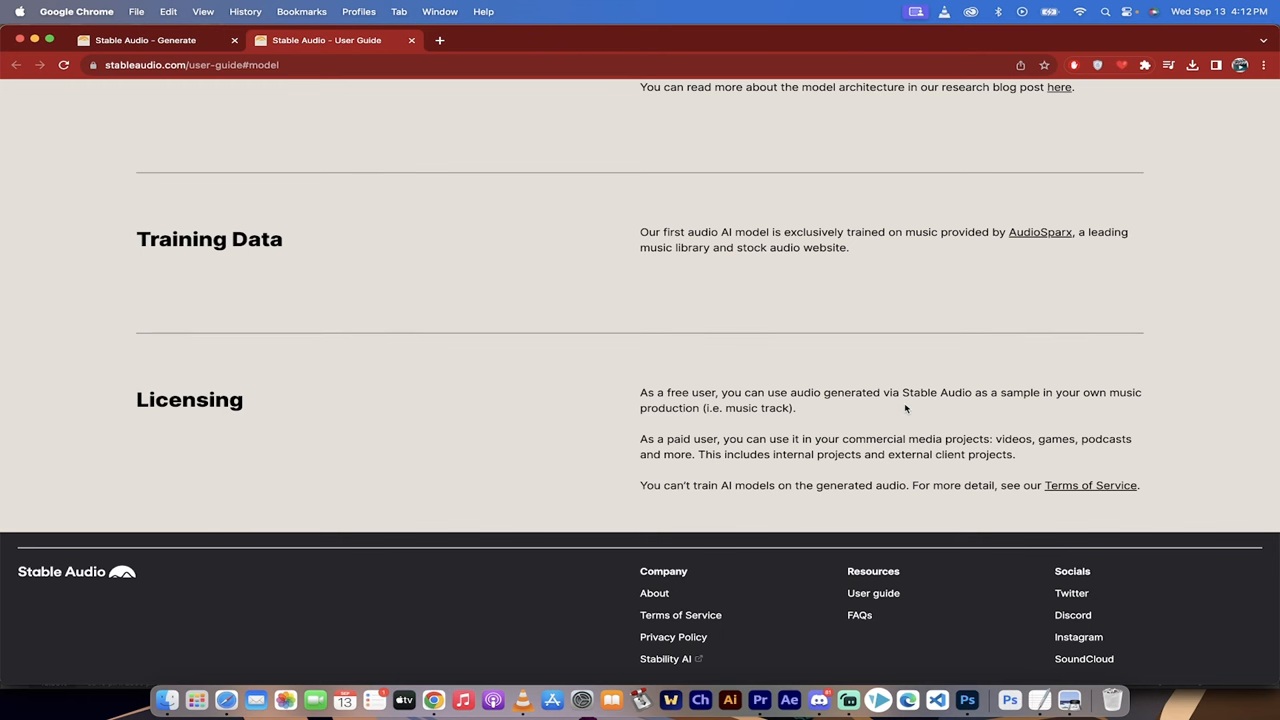
scroll("up", 3)
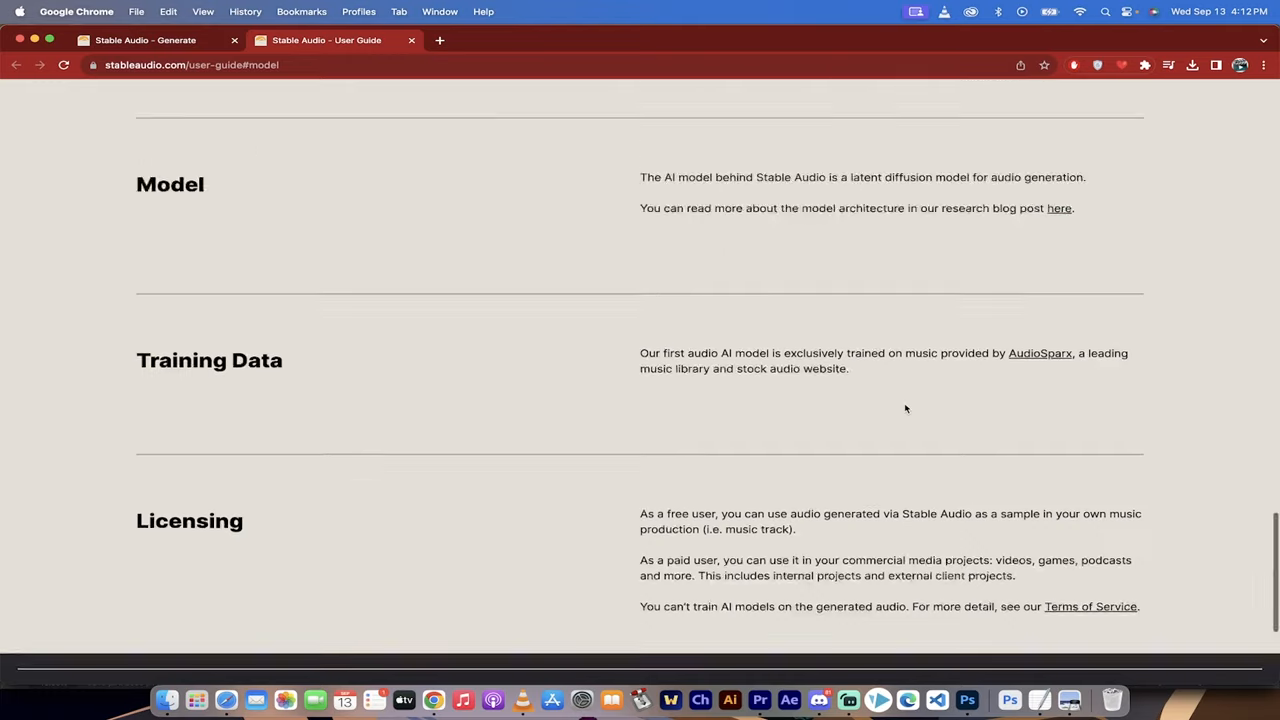
left_click(144, 40)
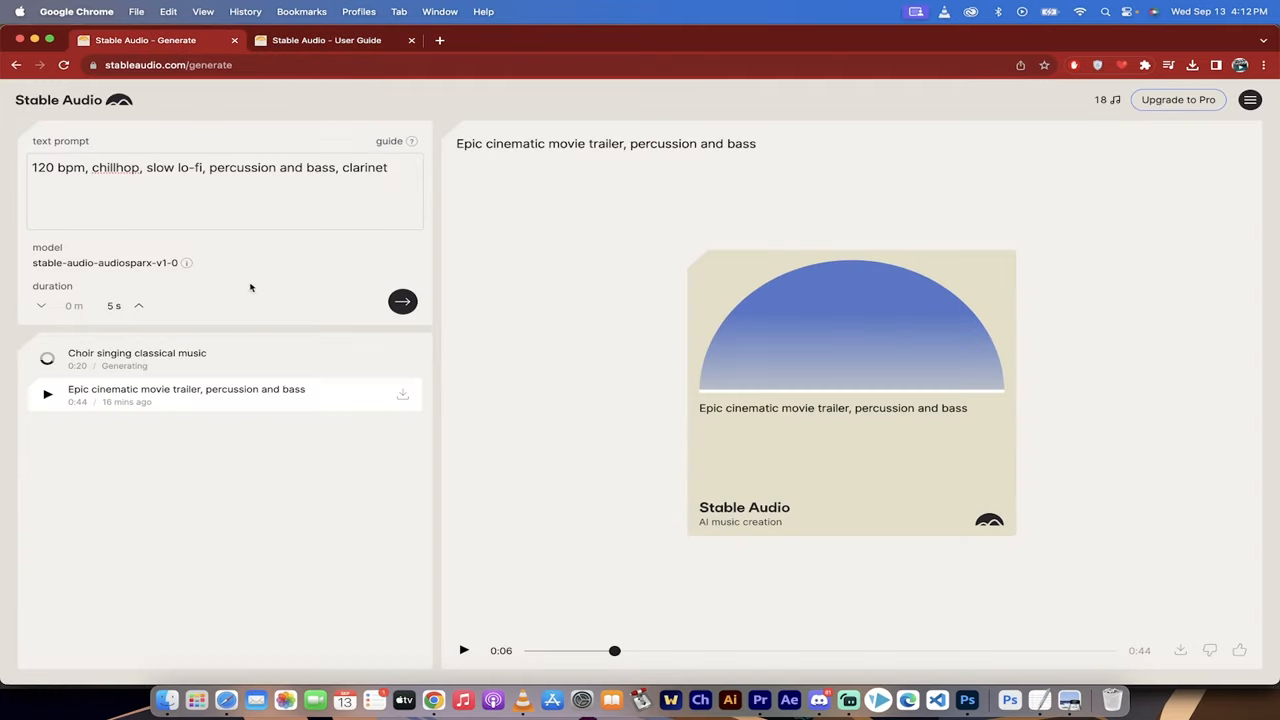